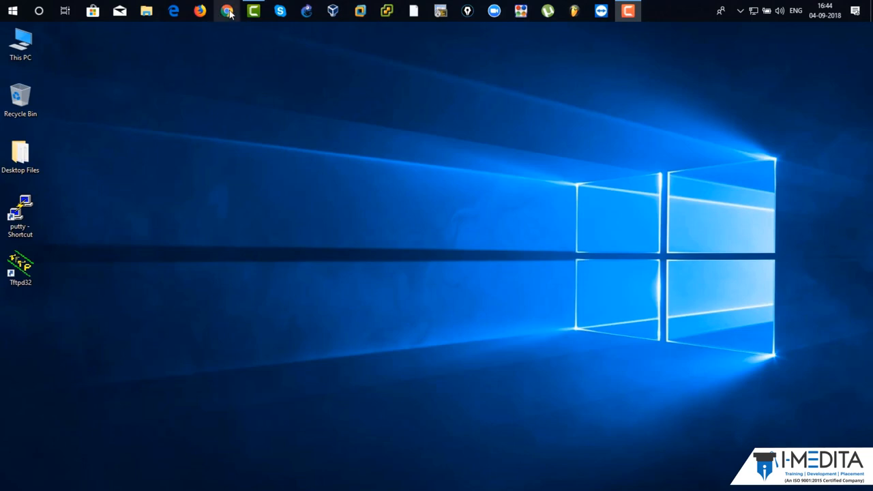
# Step: Launch Chrome and go to netacad.com
pyautogui.click(226, 11)
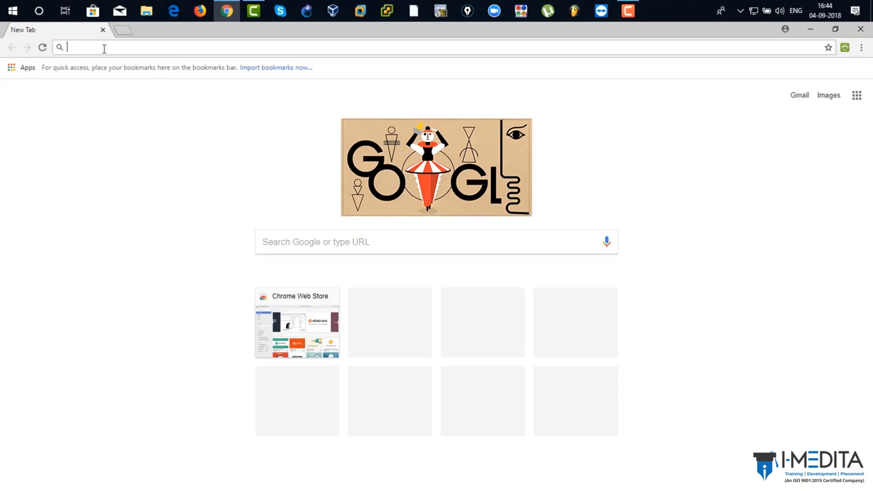
pyautogui.moveTo(157, 47)
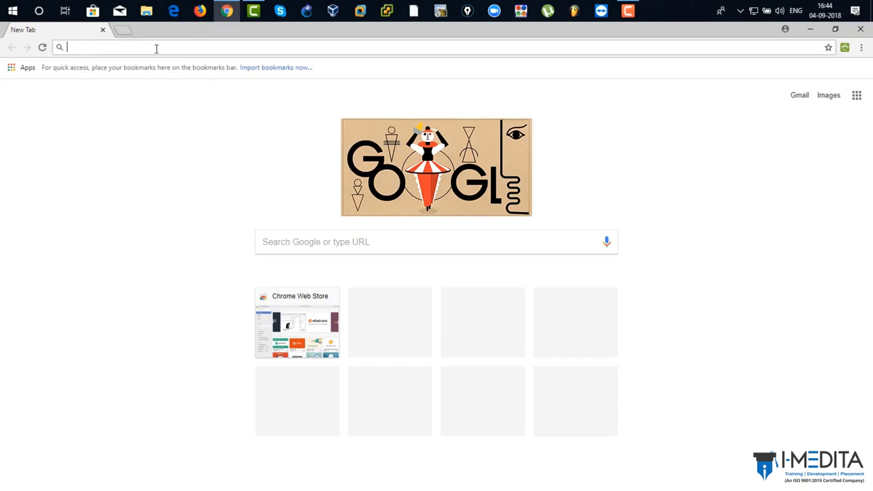
pyautogui.write('netacad.com')
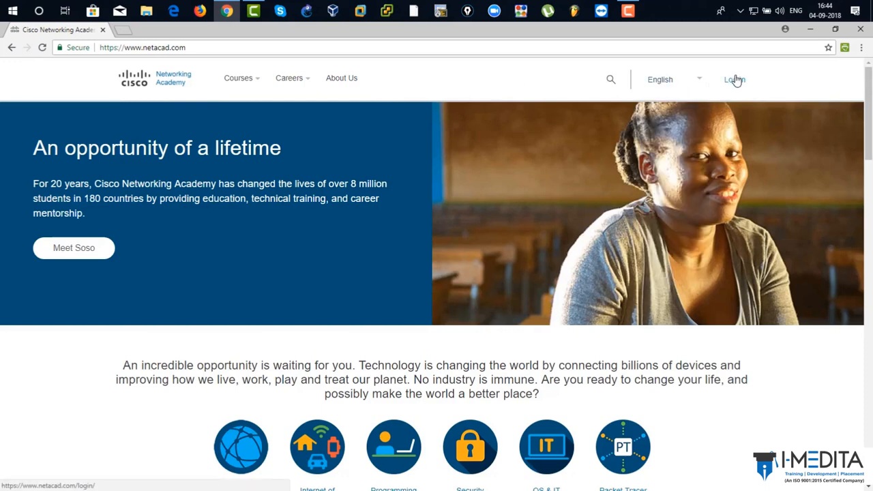
# Step: Sign in to Cisco Networking Academy with screen name dtlepcha
pyautogui.click(734, 79)
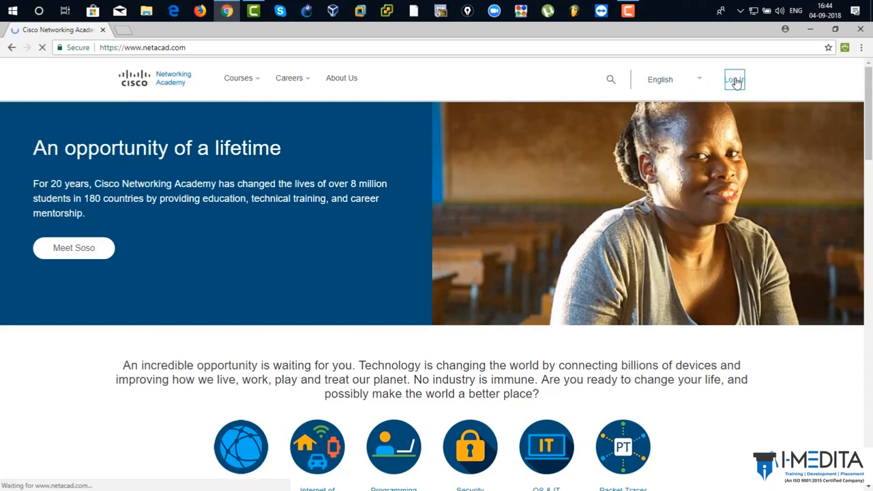
pyautogui.click(734, 79)
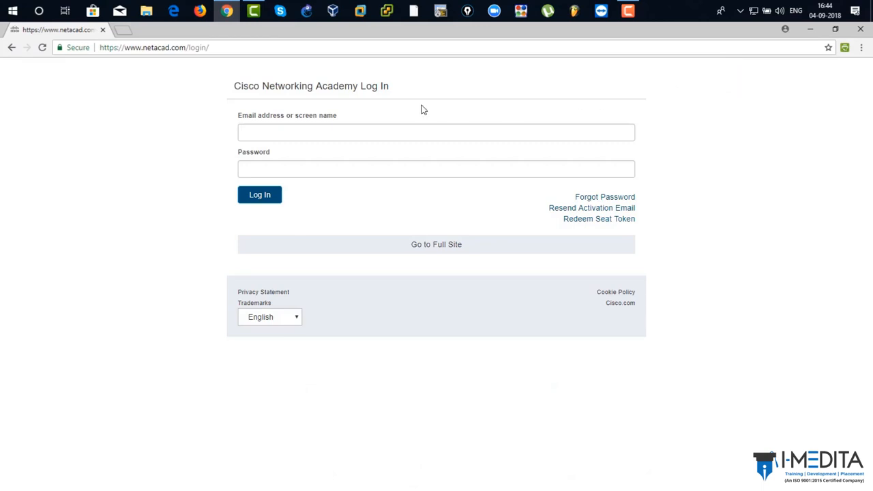
pyautogui.click(435, 132)
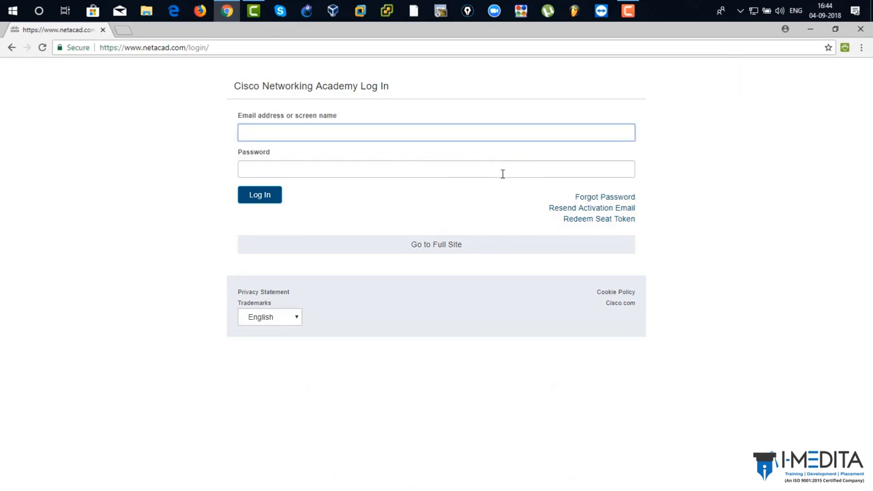
pyautogui.write('dtlepcha')
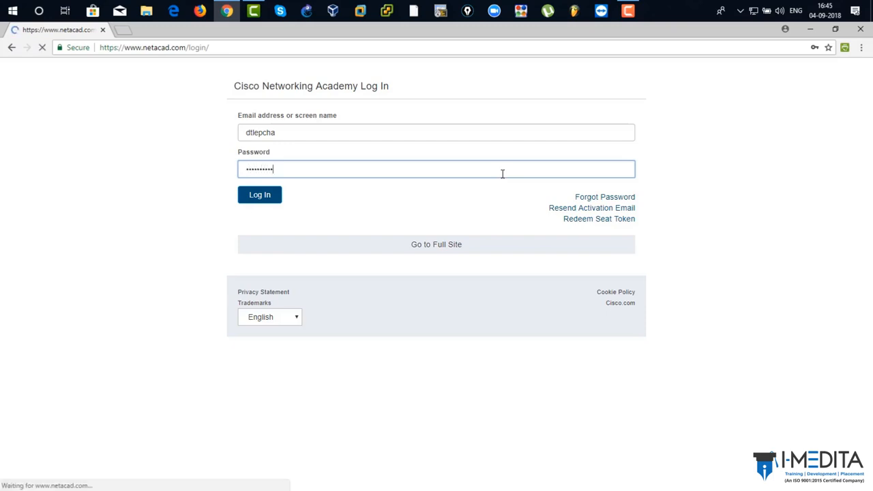
pyautogui.click(259, 194)
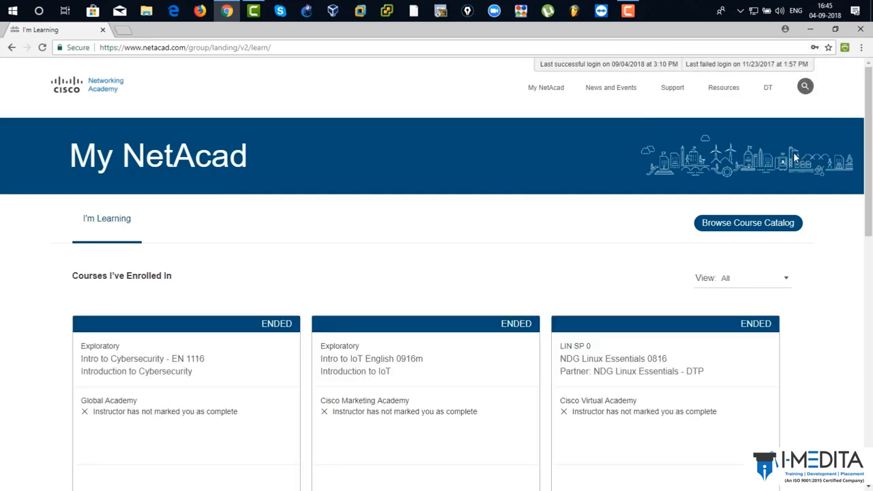
pyautogui.moveTo(534, 162)
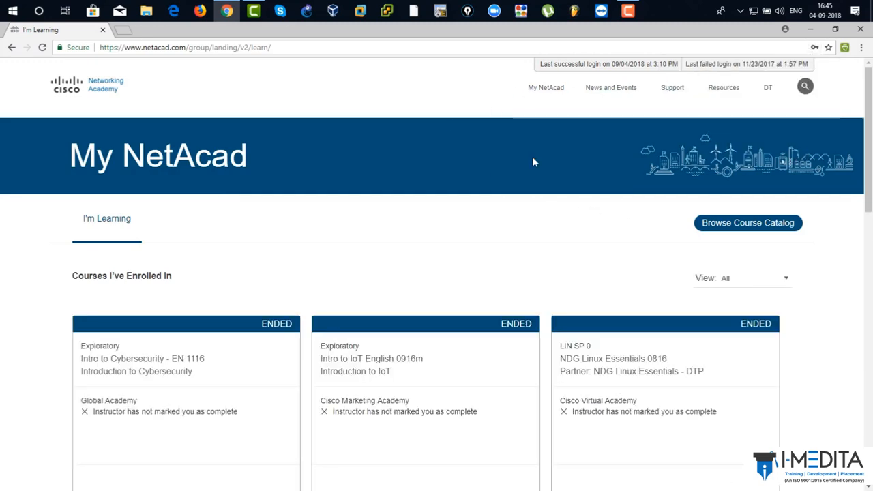
# Step: Scroll down to the Packet Tracer resources and their download options
pyautogui.scroll(-3)
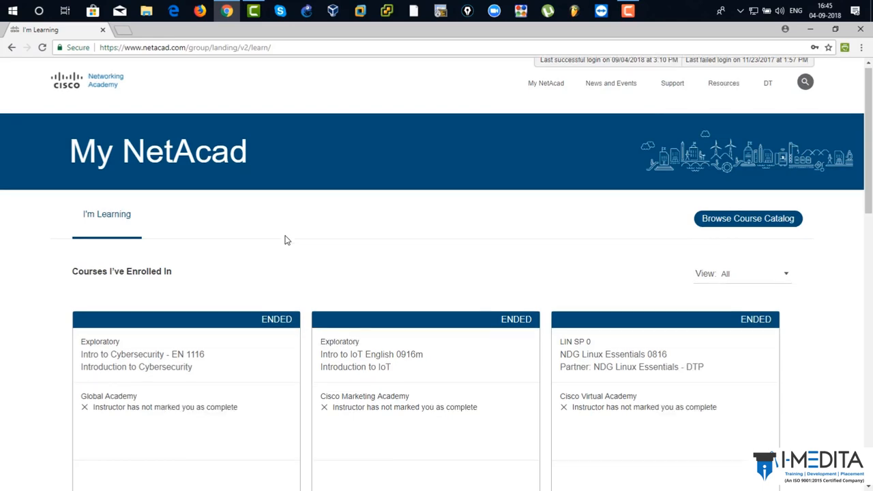
pyautogui.scroll(-3)
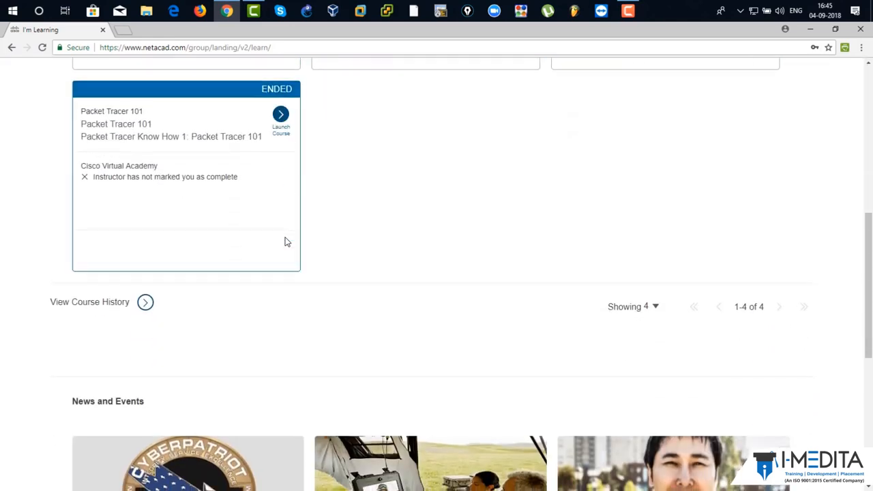
pyautogui.scroll(-3)
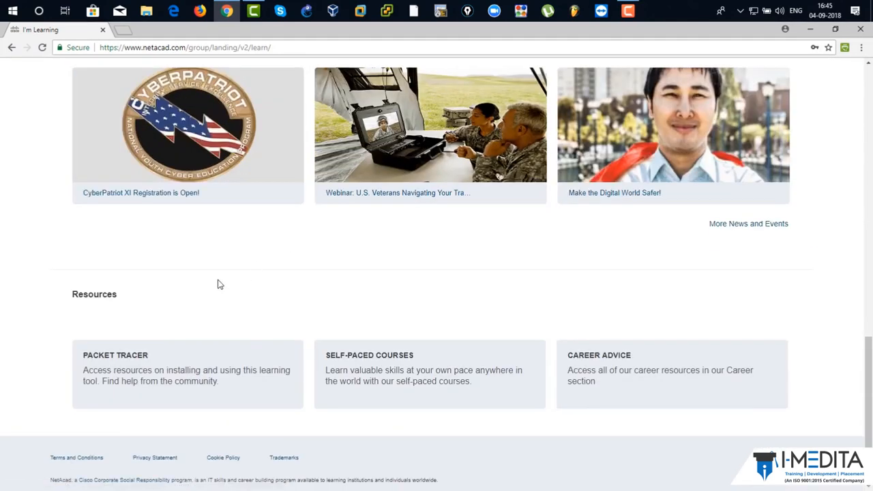
pyautogui.moveTo(203, 367)
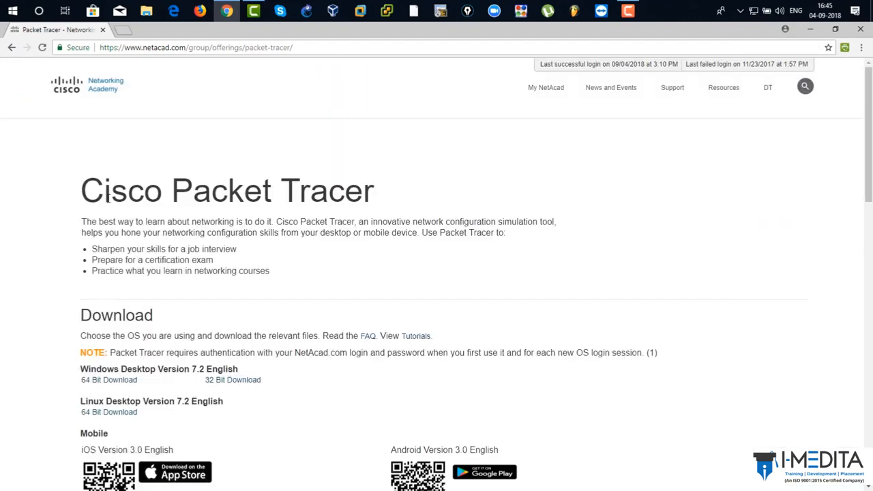
pyautogui.scroll(-3)
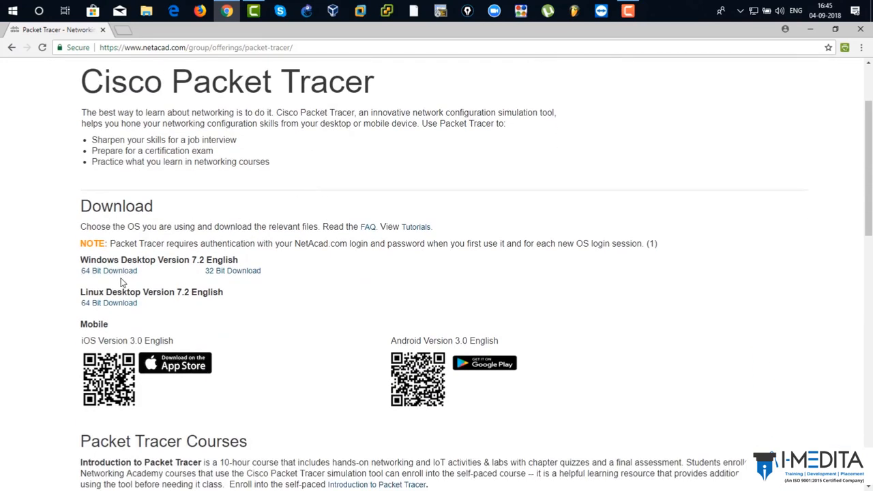
pyautogui.moveTo(108, 271)
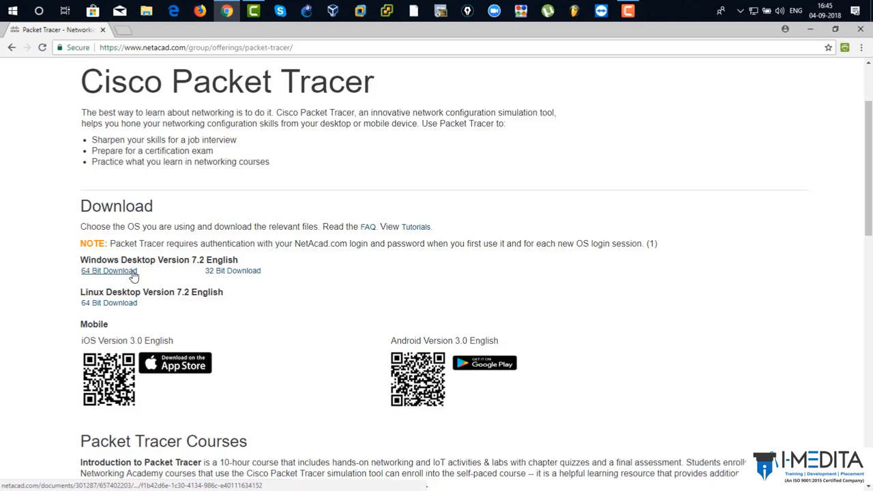
pyautogui.moveTo(233, 271)
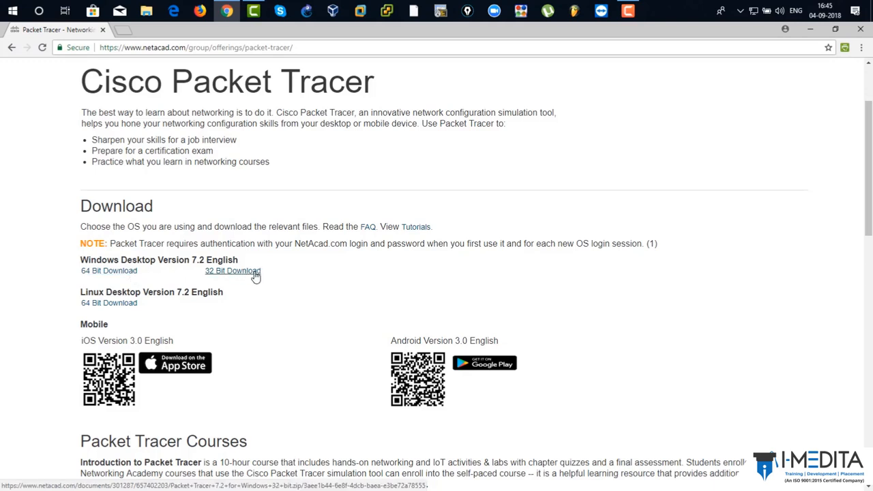
pyautogui.moveTo(278, 265)
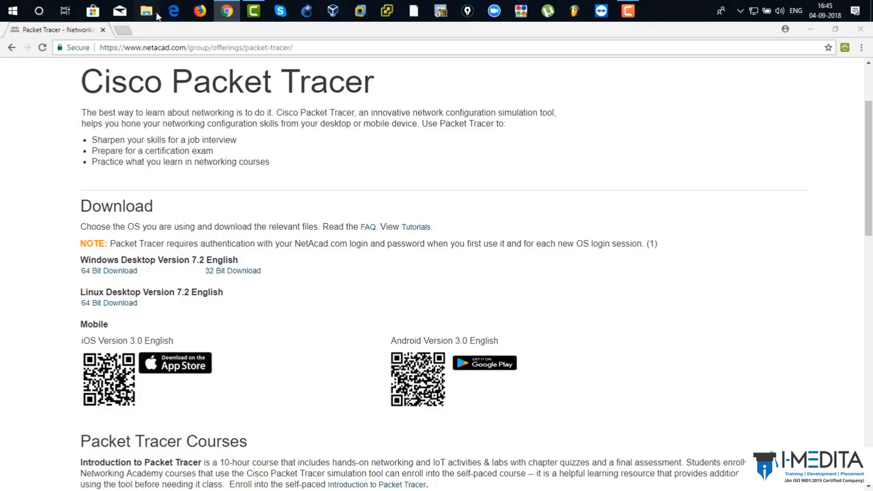
# Step: Open This PC's Properties from File Explorer to check for 64-bit Windows 10
pyautogui.click(146, 11)
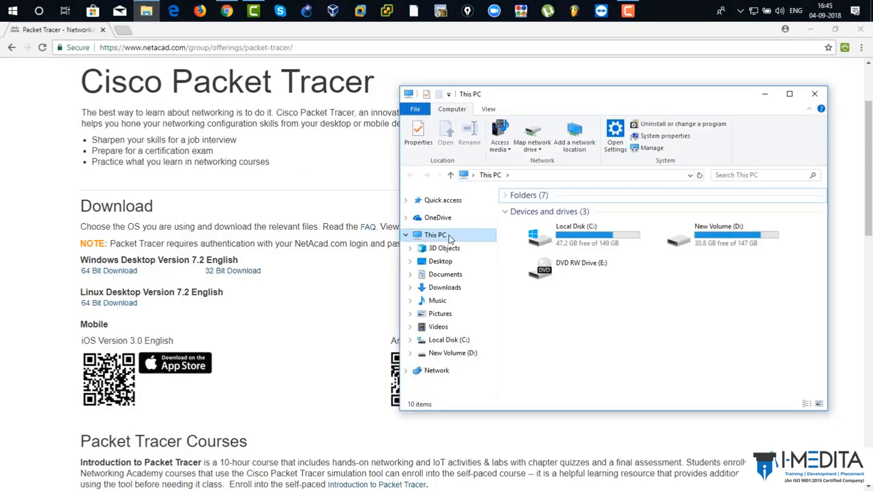
pyautogui.rightClick(435, 235)
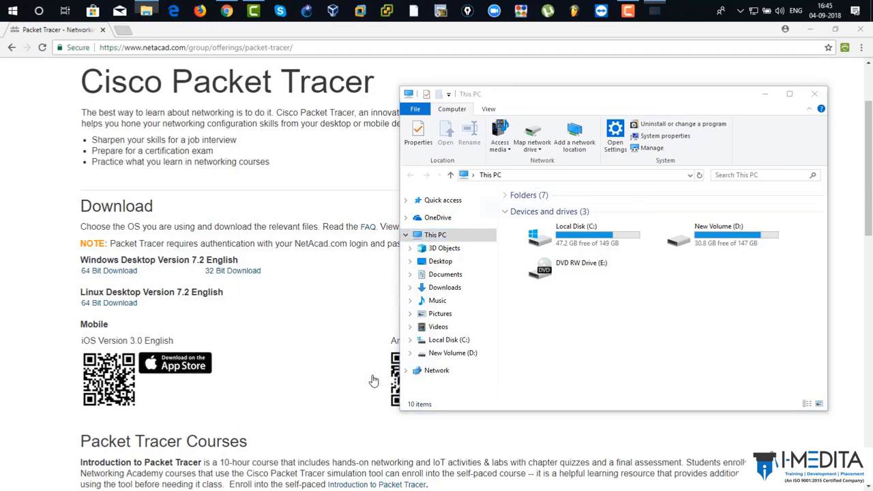
pyautogui.click(665, 136)
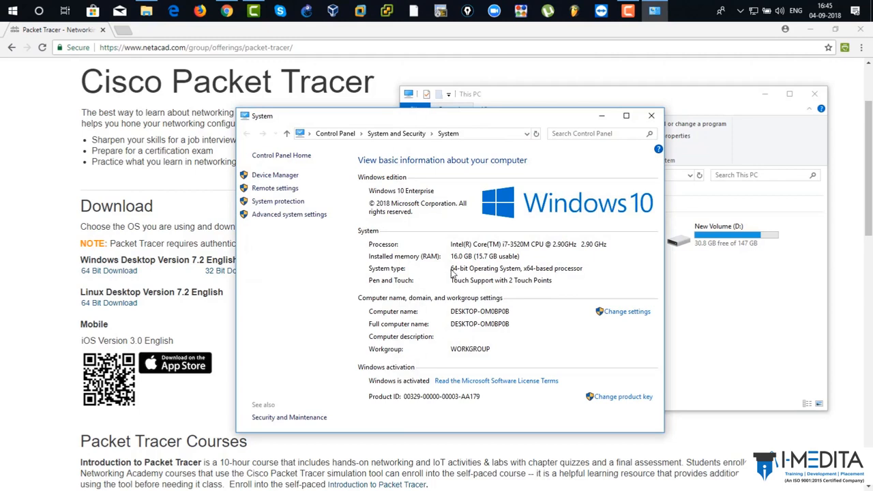
pyautogui.moveTo(464, 276)
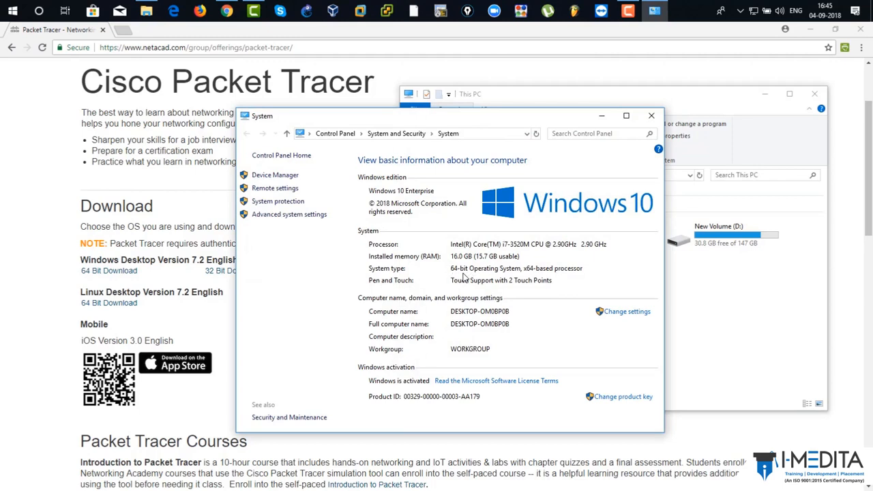
pyautogui.moveTo(109, 270)
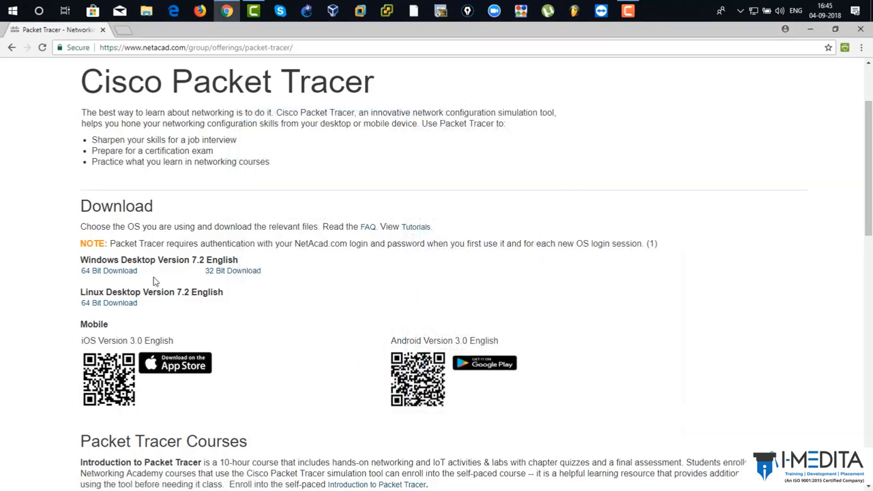
pyautogui.moveTo(108, 270)
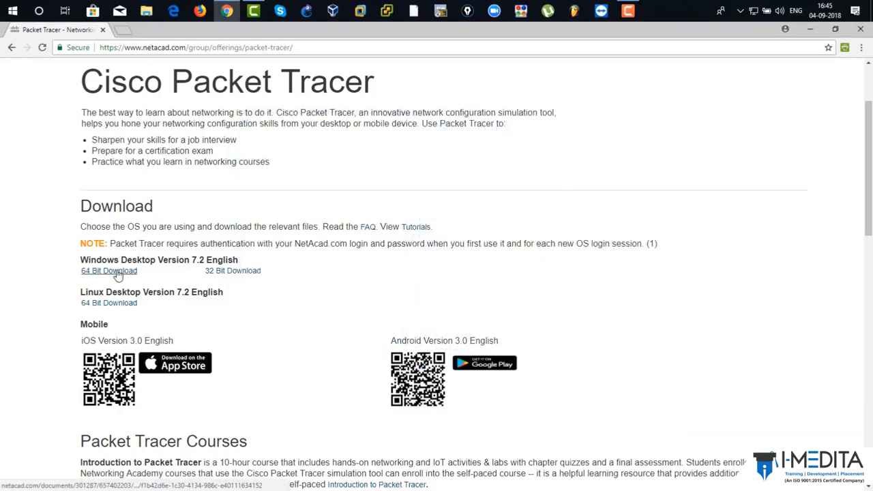
# Step: Download the 64-bit Windows desktop version of Packet Tracer 7.2
pyautogui.click(109, 271)
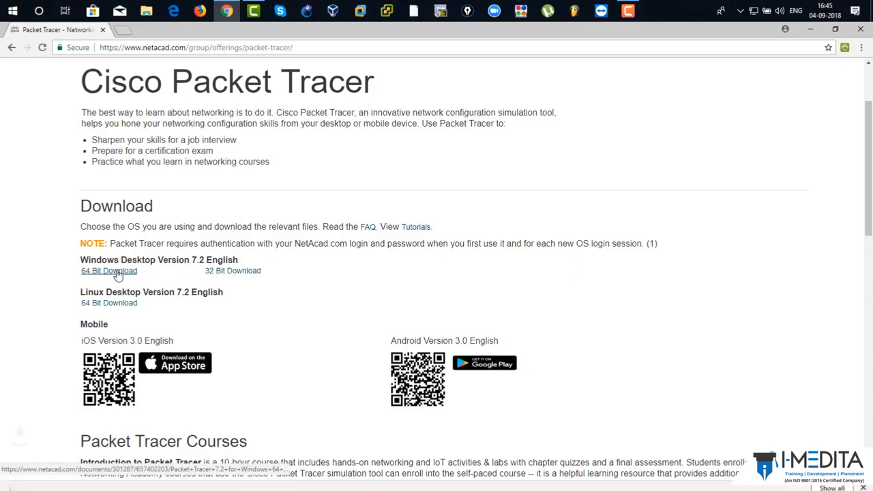
pyautogui.click(109, 270)
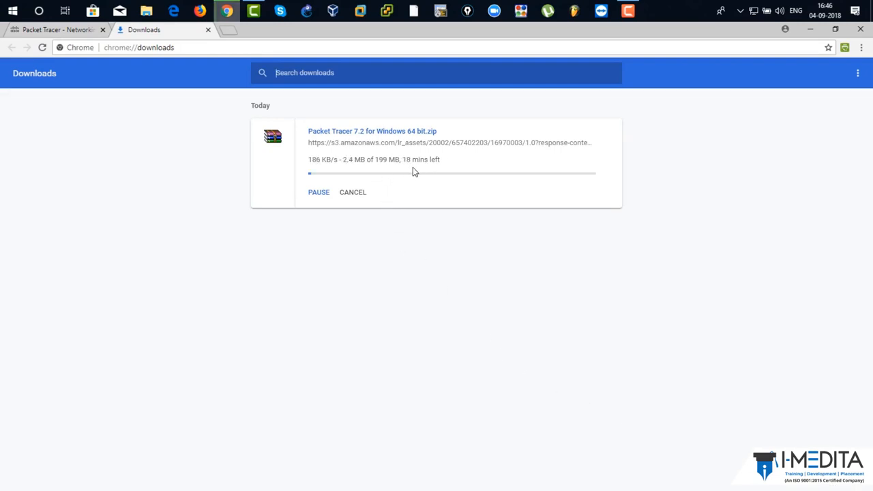
pyautogui.moveTo(428, 239)
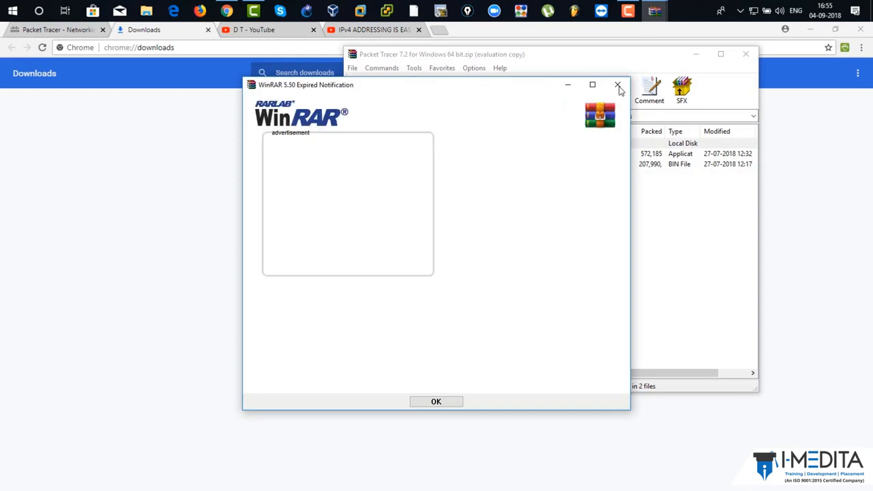
# Step: Dismiss the WinRAR expiry notice and run PacketTracer72_64bit_setup.exe from the archive
pyautogui.click(617, 85)
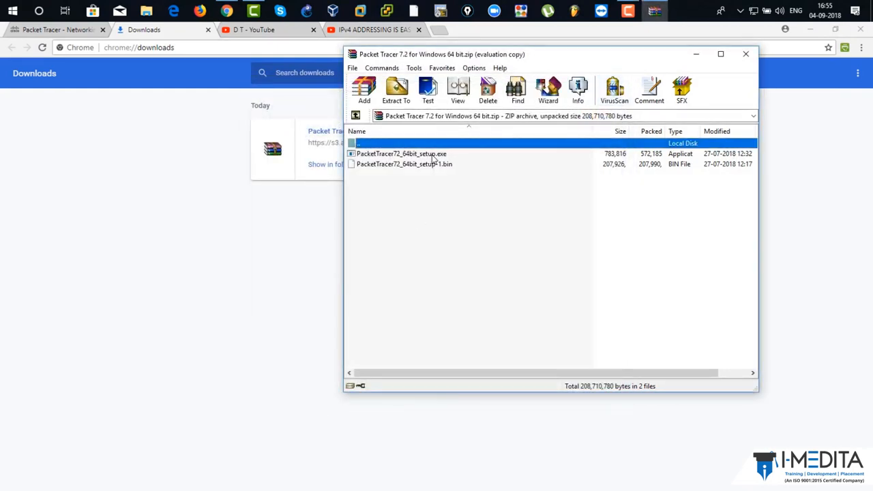
pyautogui.click(401, 154)
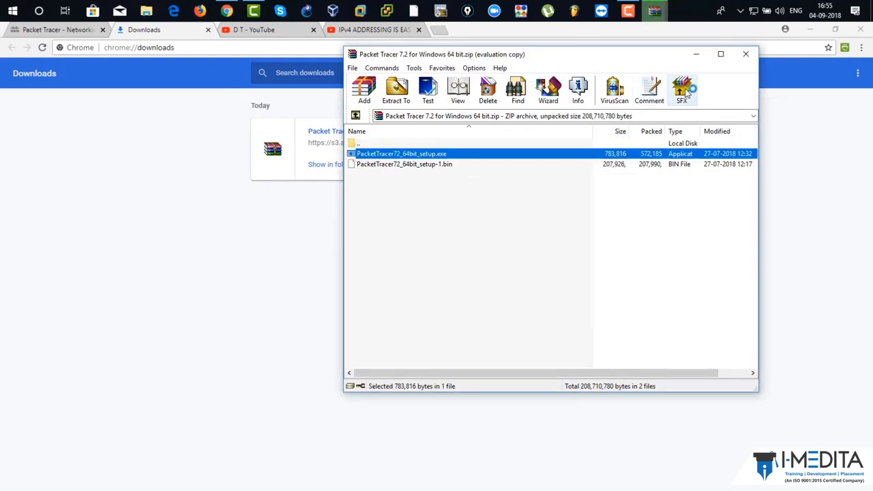
pyautogui.doubleClick(402, 154)
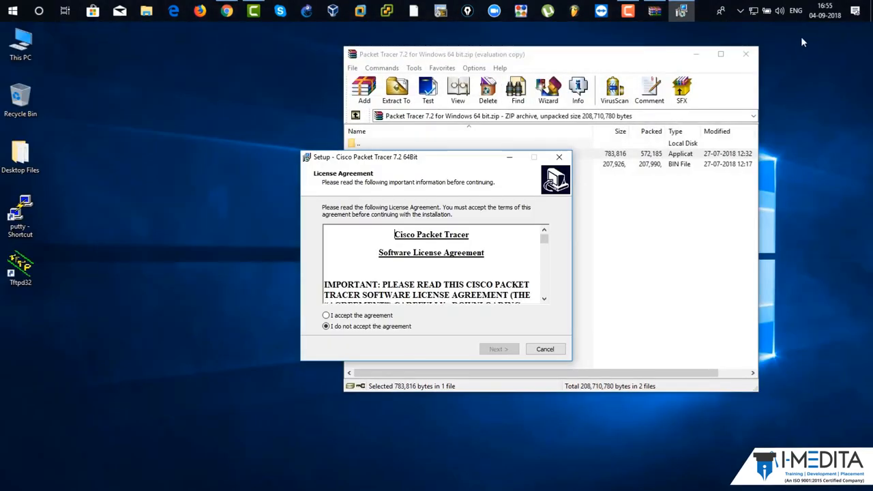
pyautogui.moveTo(645, 133)
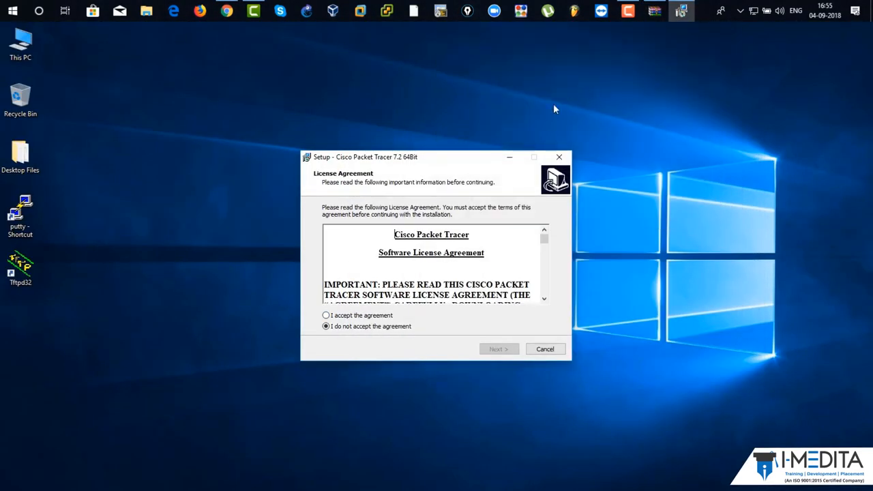
# Step: Accept the Packet Tracer licence agreement and continue to the install location
pyautogui.click(326, 315)
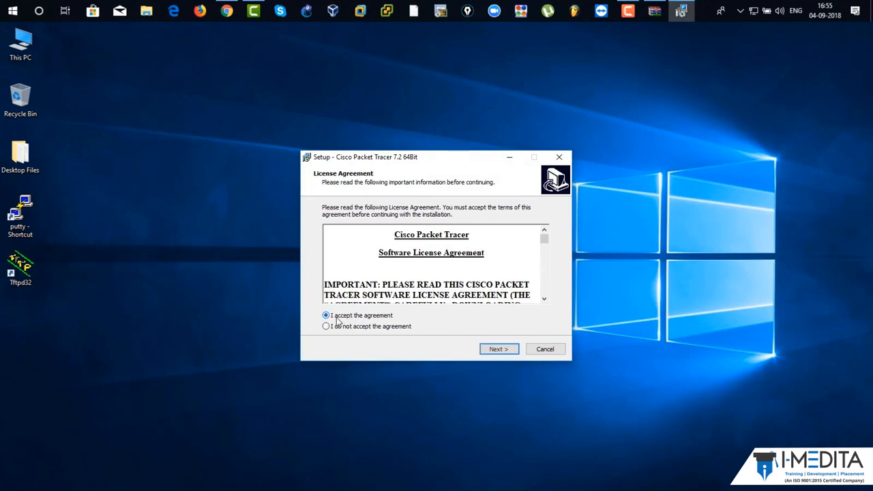
pyautogui.click(499, 349)
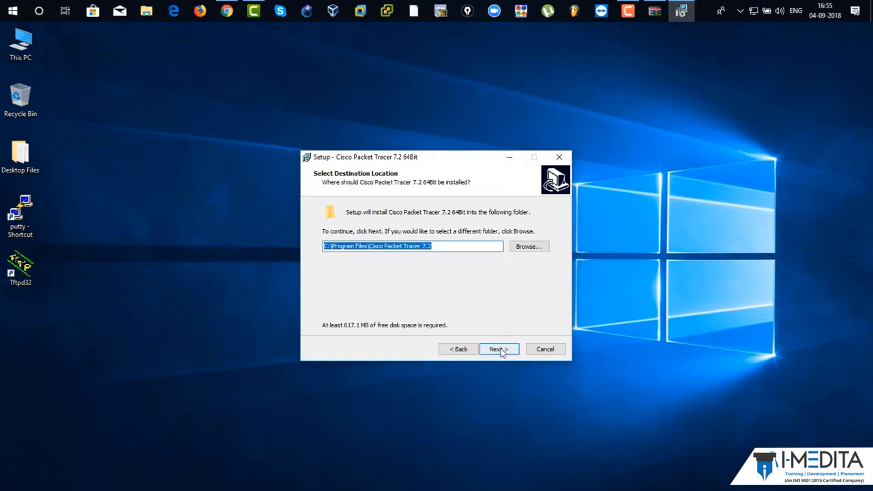
# Step: Keep the default install folder, Start Menu folder and desktop shortcut, then install
pyautogui.click(499, 349)
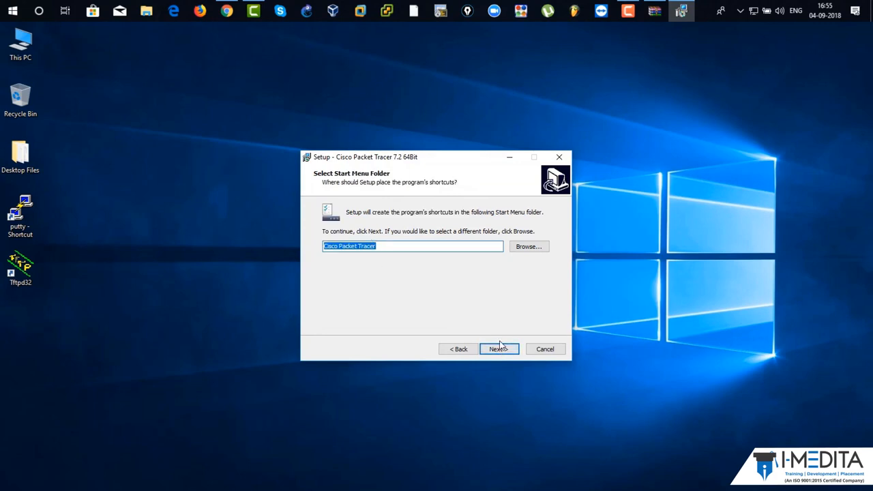
pyautogui.click(498, 349)
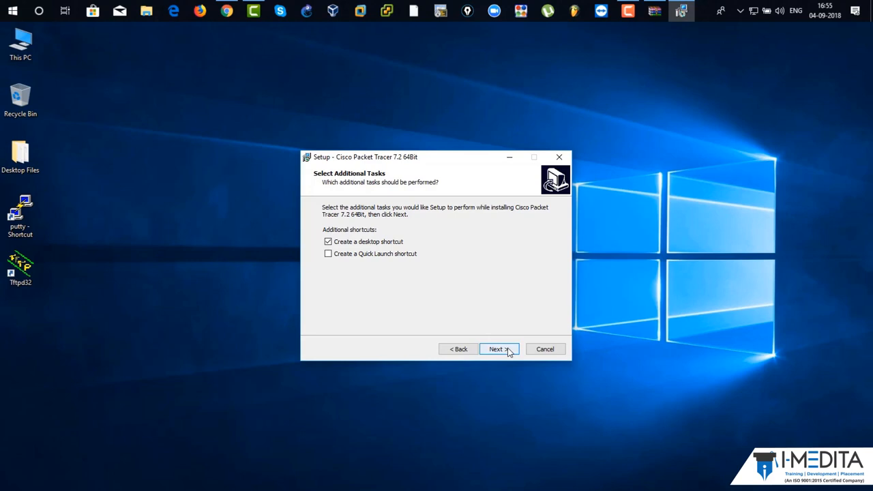
pyautogui.click(496, 349)
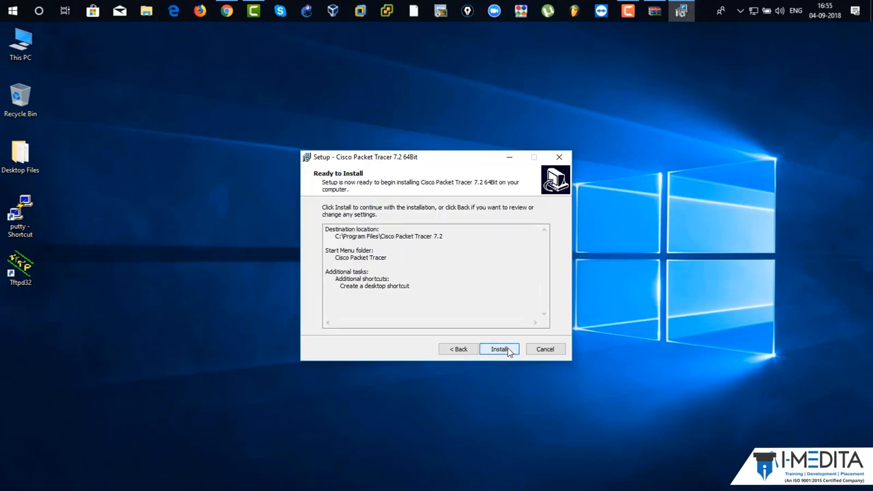
pyautogui.click(499, 348)
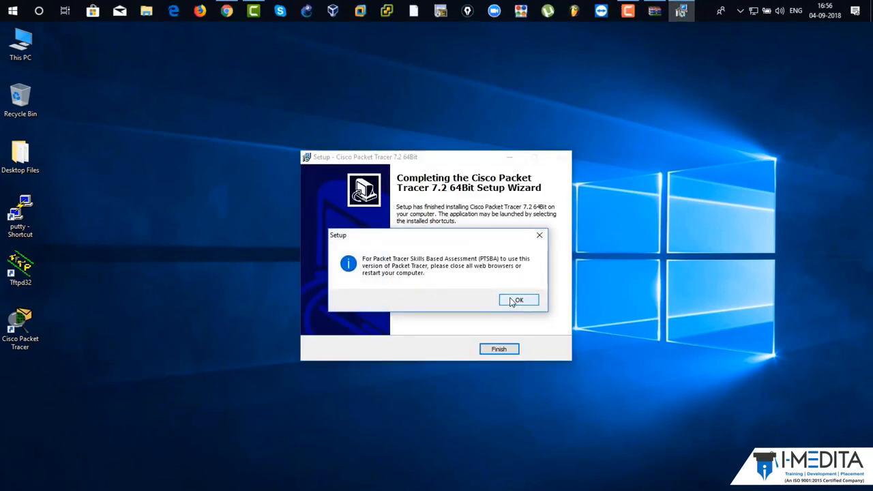
# Step: Dismiss the PTSBA notice, finish setup launching Packet Tracer, and acknowledge the first-run notice
pyautogui.click(518, 300)
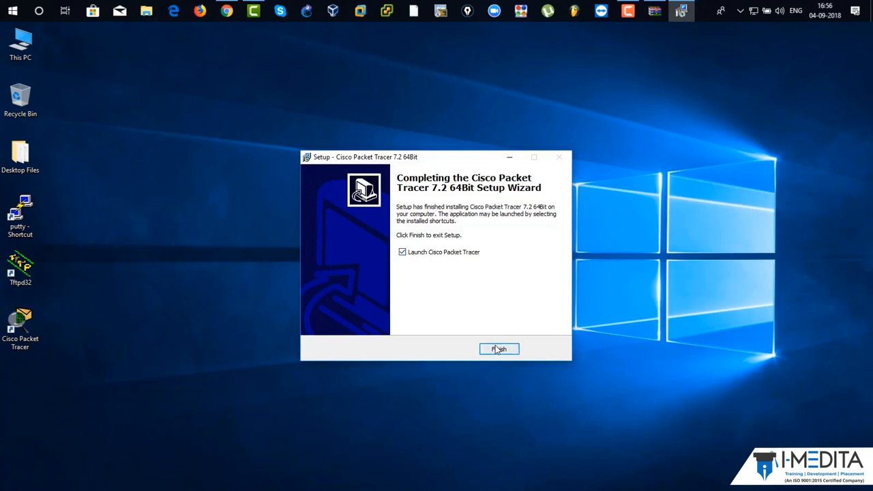
pyautogui.click(498, 348)
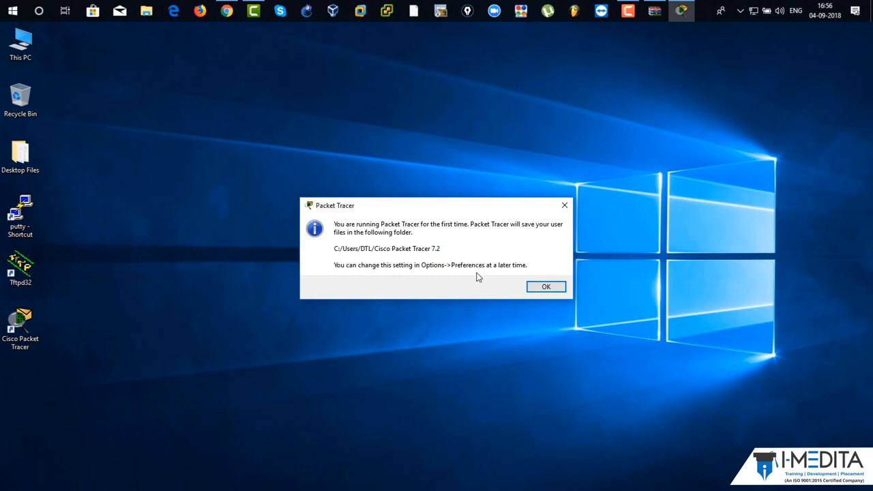
pyautogui.click(546, 287)
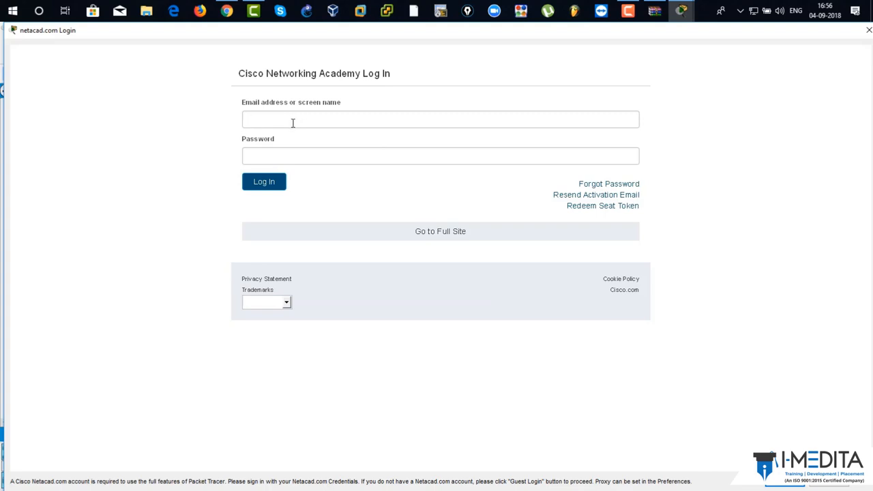
pyautogui.moveTo(686, 335)
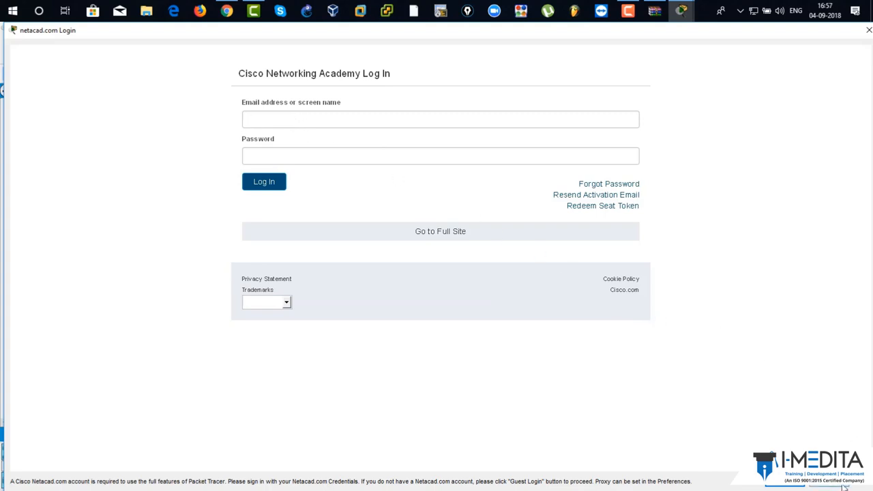
pyautogui.moveTo(842, 485)
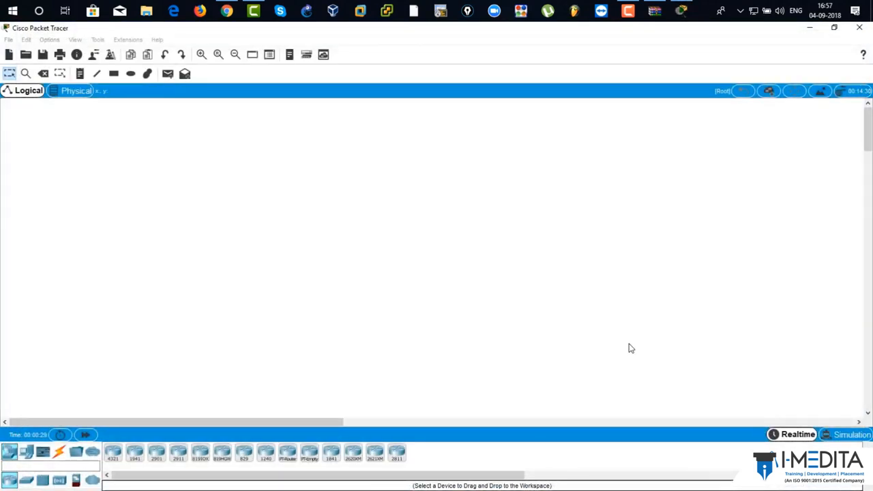
pyautogui.moveTo(129, 178)
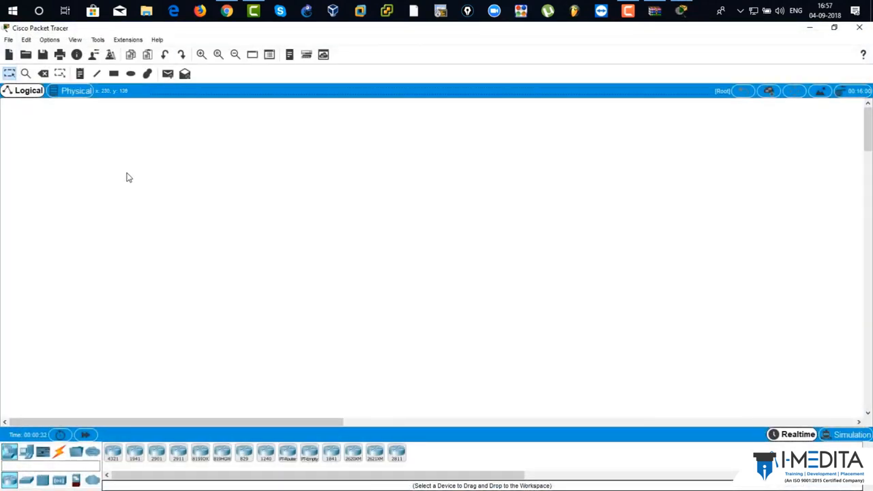
pyautogui.moveTo(212, 171)
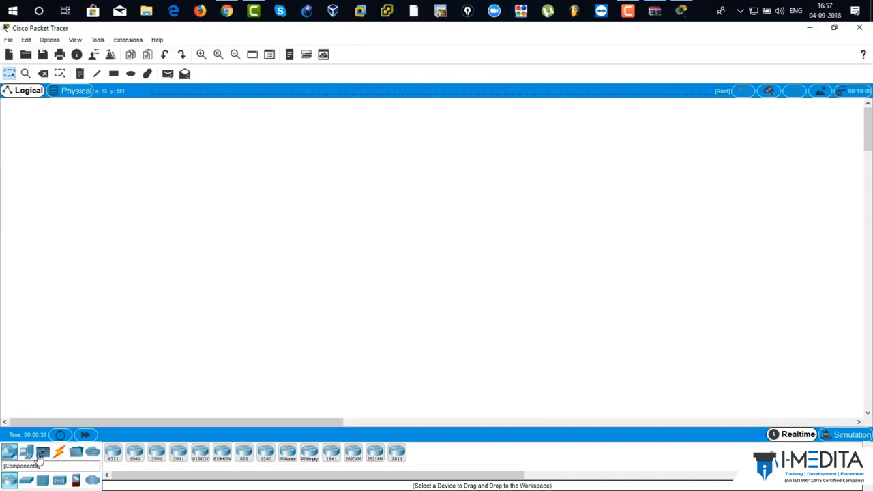
pyautogui.moveTo(92, 452)
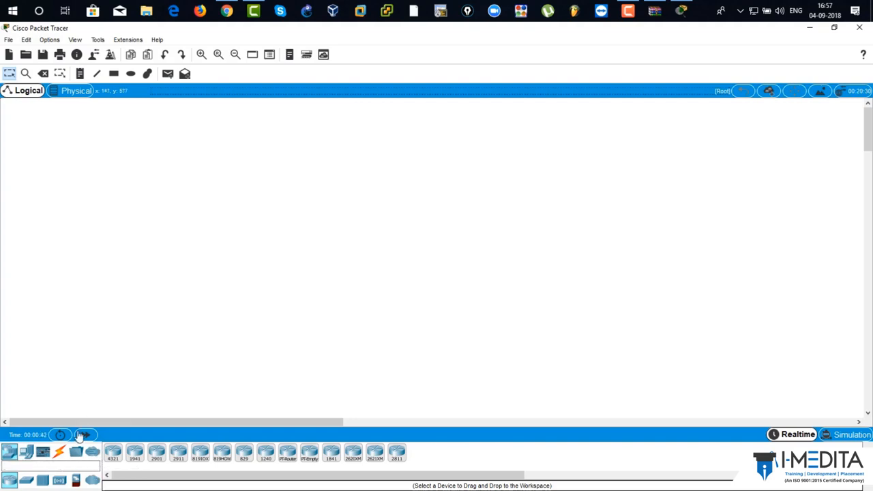
pyautogui.moveTo(76, 452)
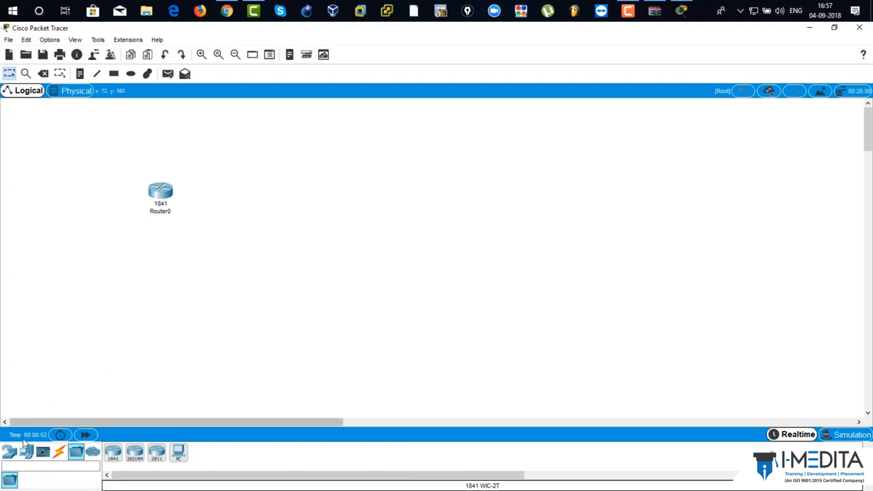
# Step: Add a generic PC, connect it automatically, and drag Router0 higher above Switch0
pyautogui.click(26, 451)
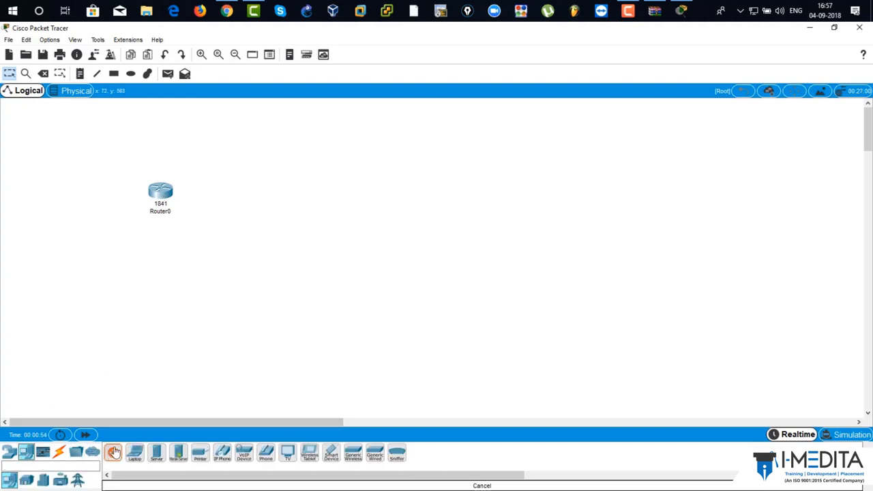
pyautogui.click(155, 314)
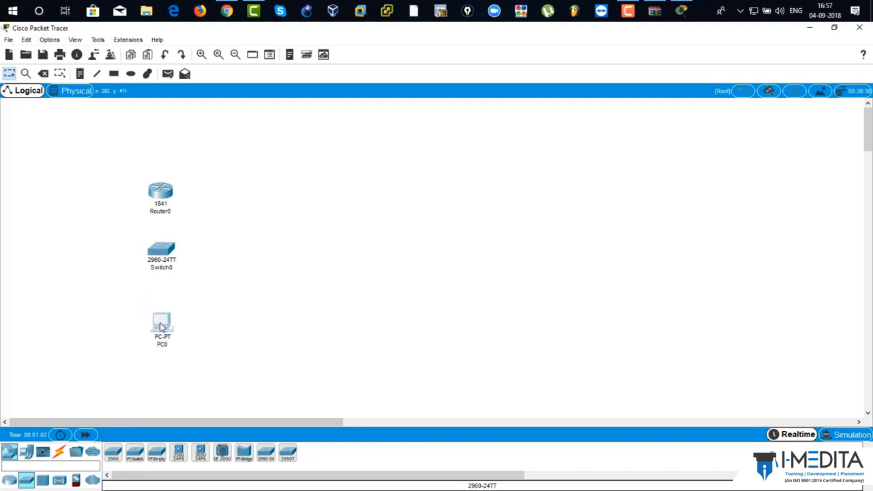
pyautogui.click(59, 452)
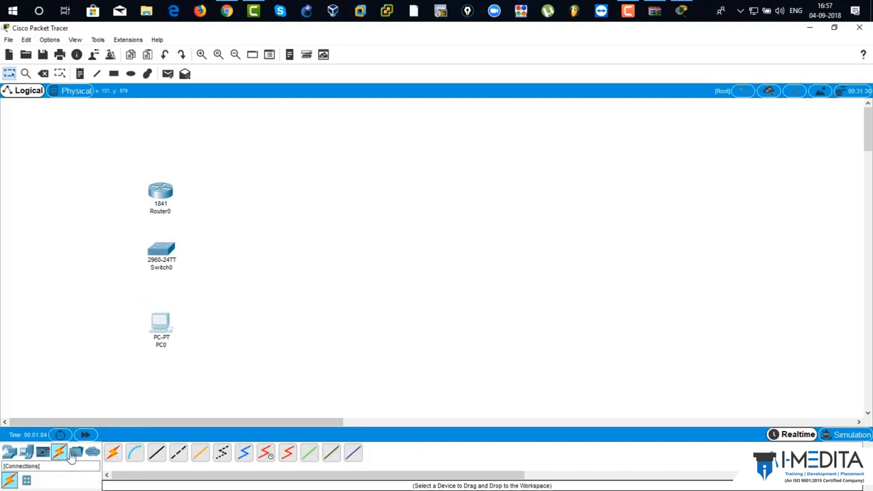
pyautogui.click(113, 452)
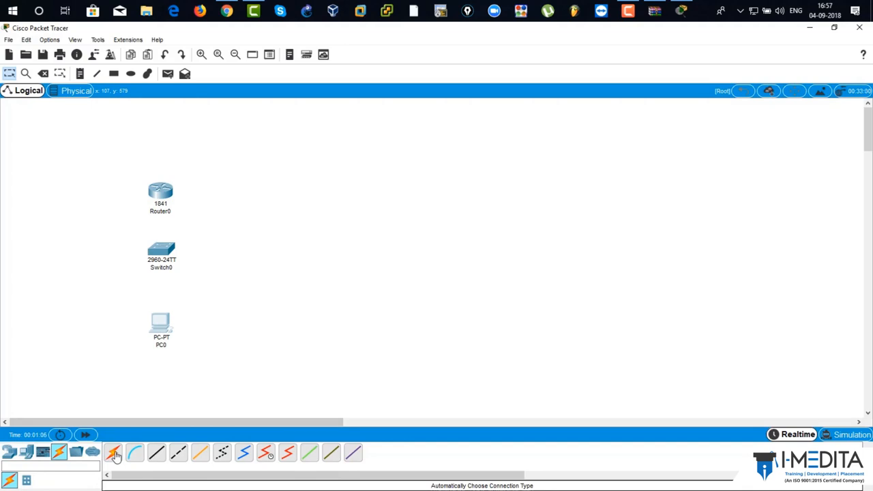
pyautogui.click(160, 322)
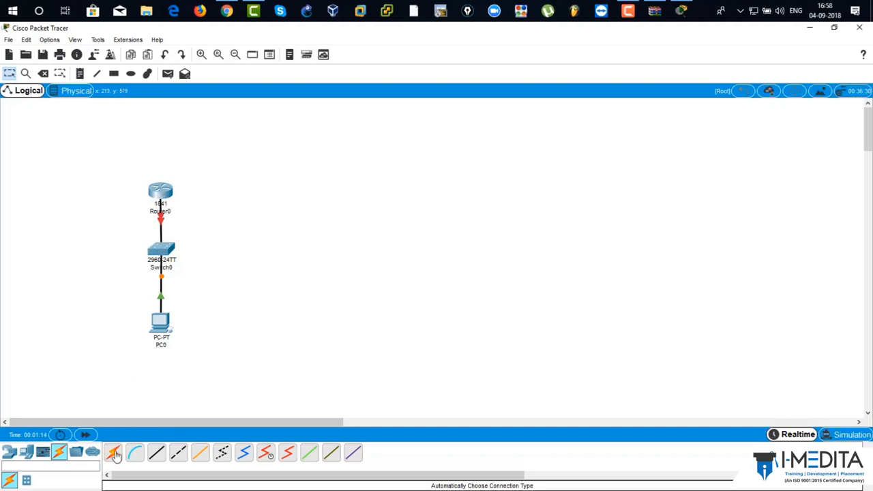
pyautogui.moveTo(160, 195); pyautogui.dragTo(162, 164)
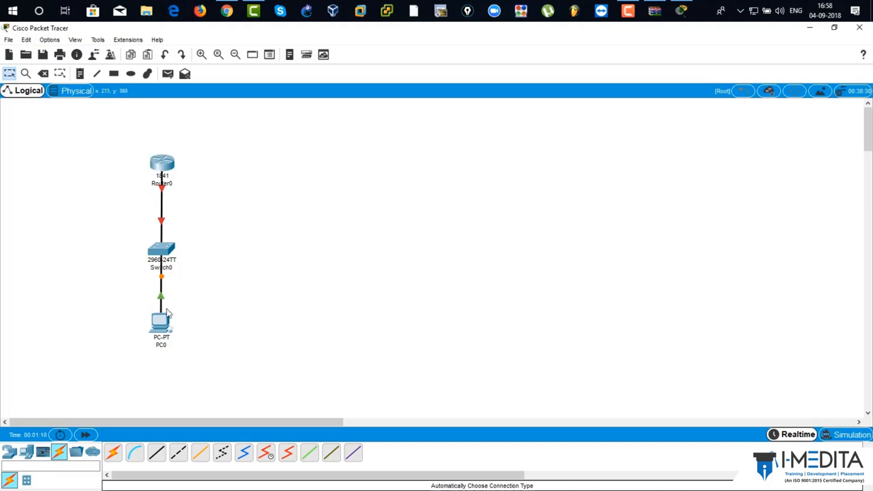
pyautogui.moveTo(163, 167)
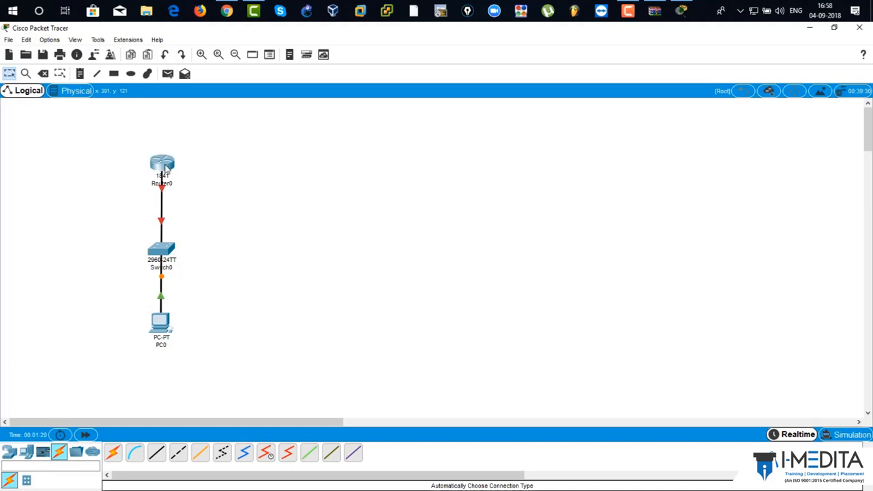
pyautogui.moveTo(163, 163)
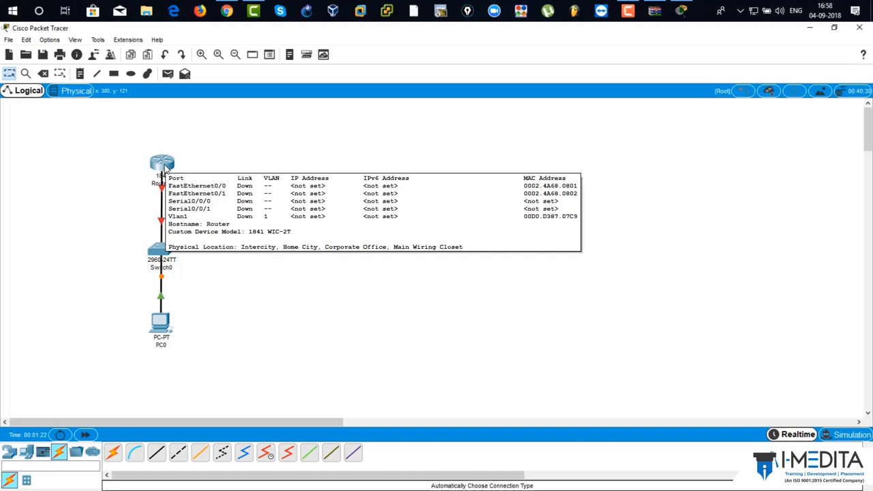
# Step: Answer 'no' to Router0's initial configuration prompt in the CLI, then close its window
pyautogui.doubleClick(162, 164)
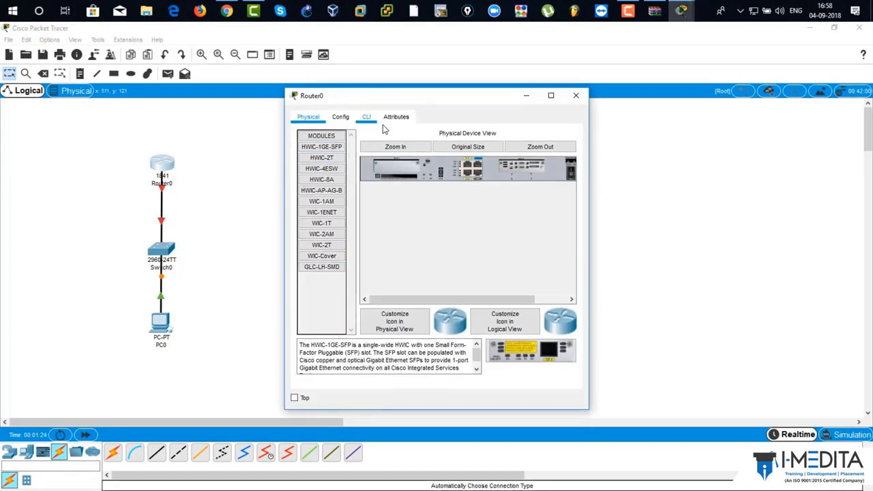
pyautogui.click(366, 116)
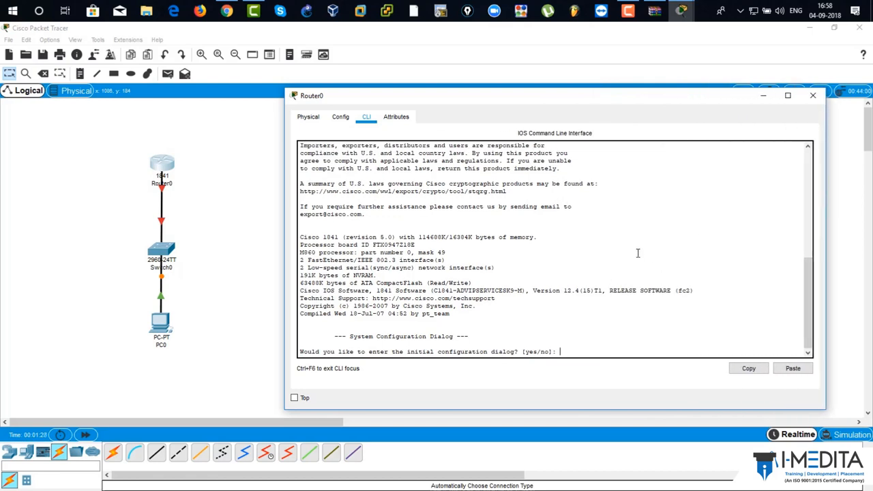
pyautogui.write('no')
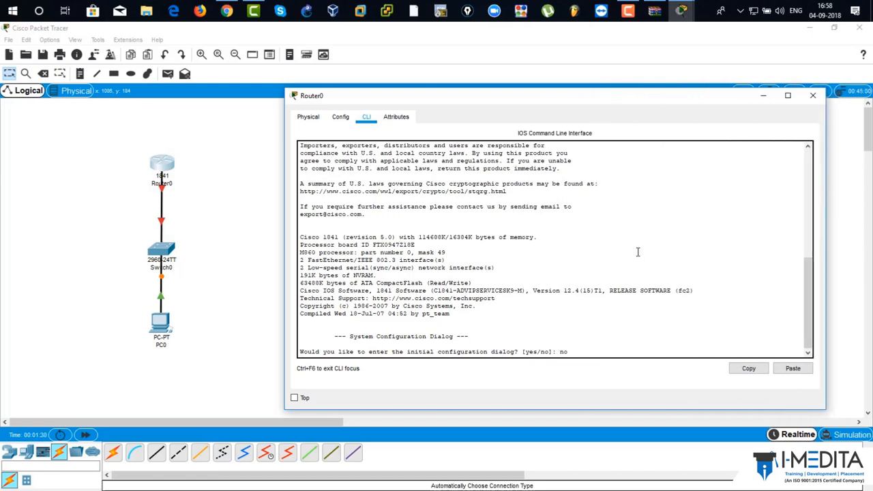
pyautogui.press('enter')
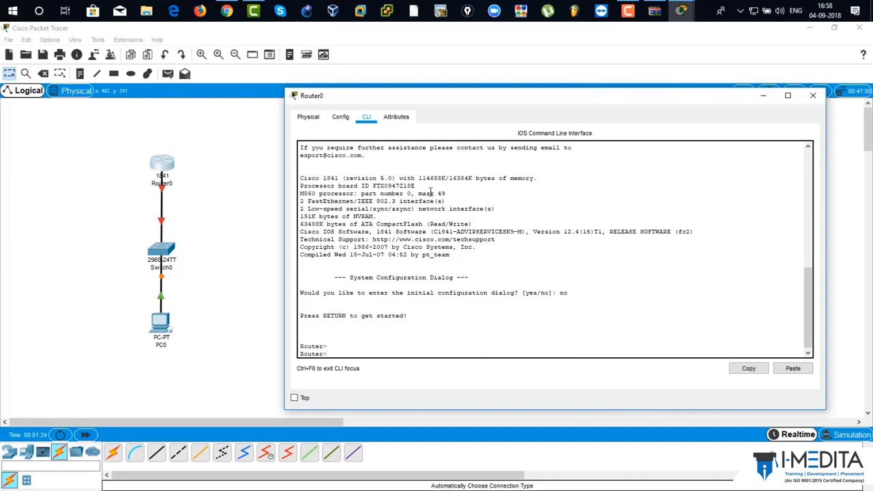
pyautogui.click(49, 39)
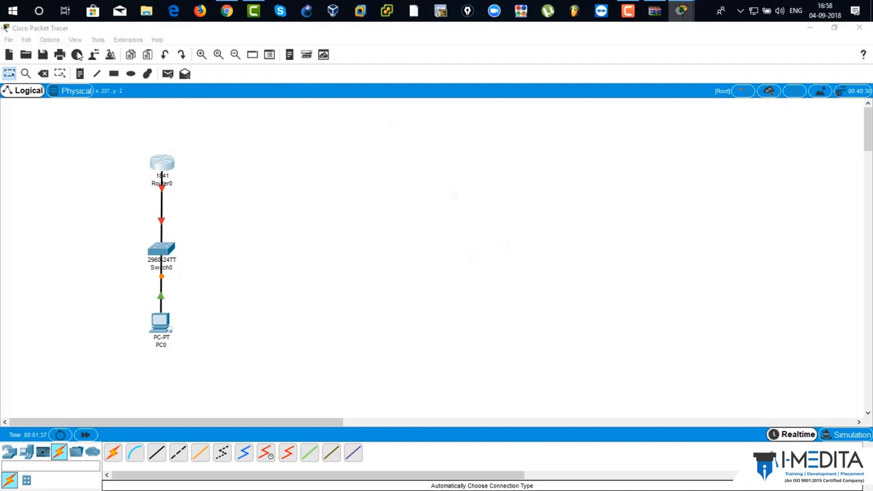
# Step: Change the CLI font size from 8 to 12 in the Preferences Font settings, then close Preferences
pyautogui.click(49, 39)
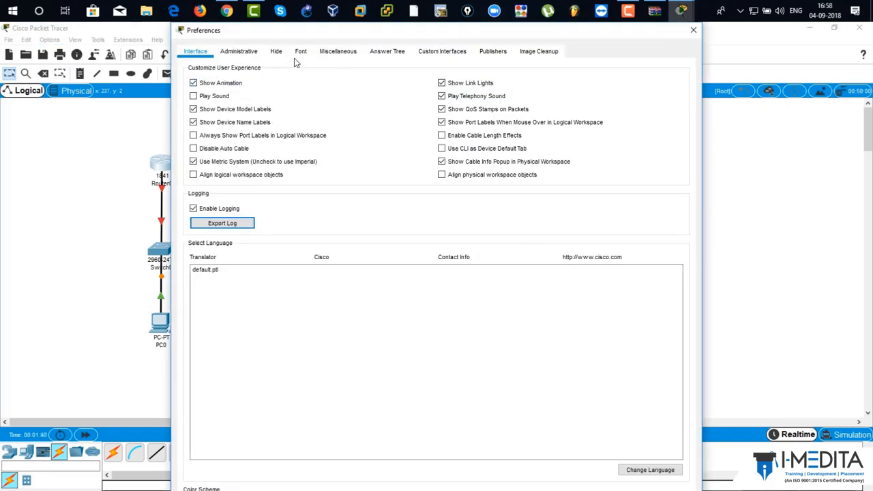
pyautogui.click(301, 51)
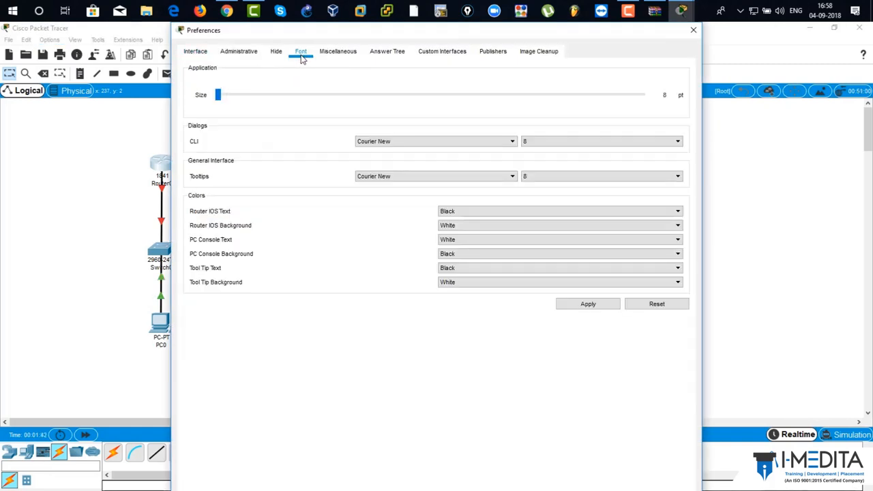
pyautogui.click(600, 141)
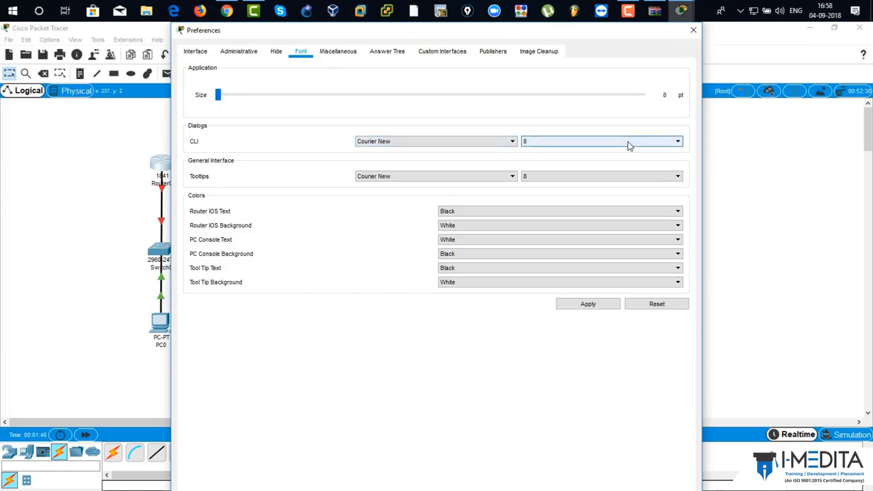
pyautogui.click(676, 141)
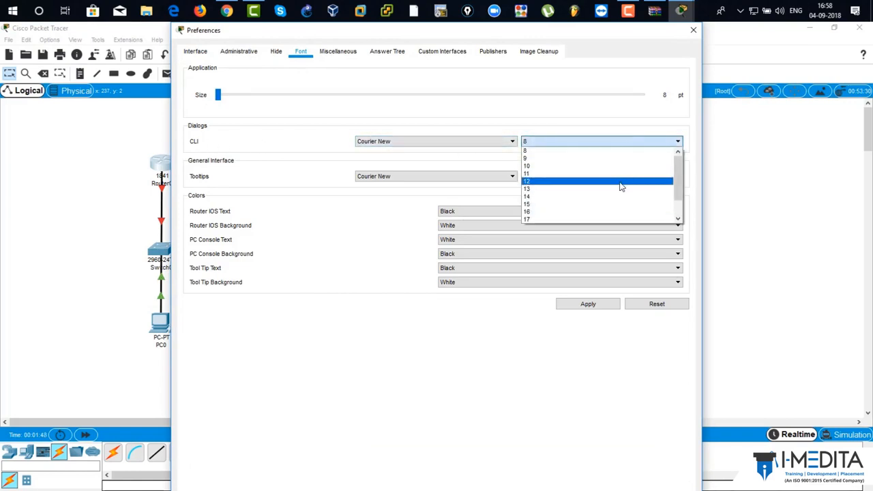
pyautogui.click(527, 180)
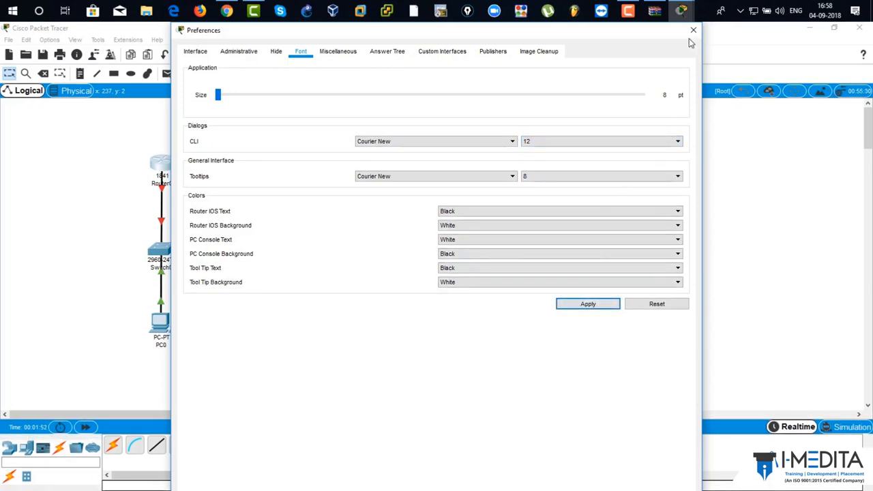
pyautogui.click(693, 30)
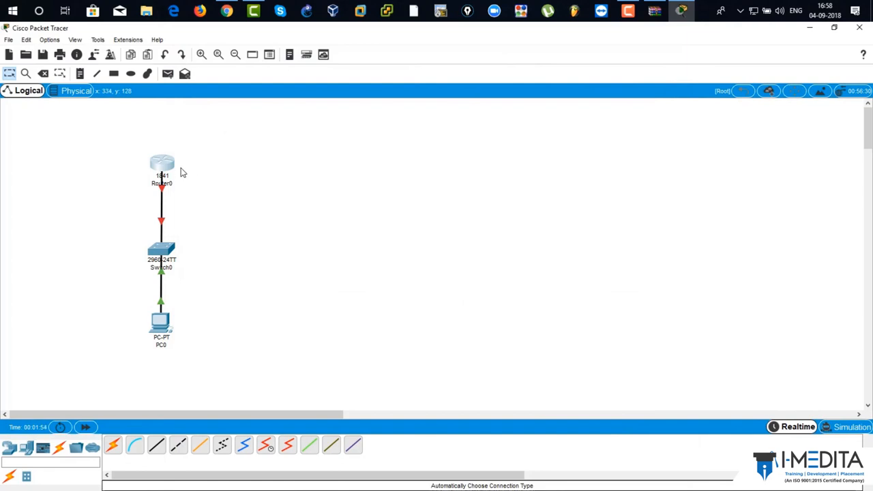
# Step: In Router0's CLI, enter en and conf t, set hostname R1, and run do sh ip int br
pyautogui.doubleClick(162, 164)
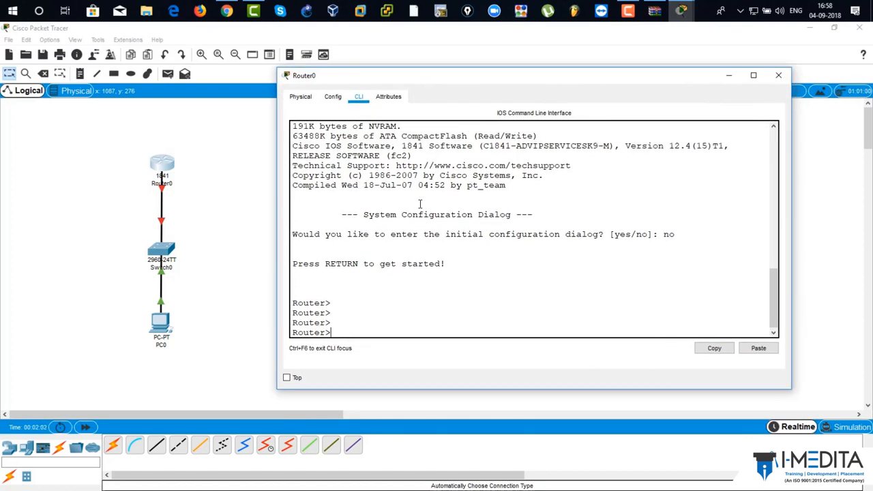
pyautogui.write('en')
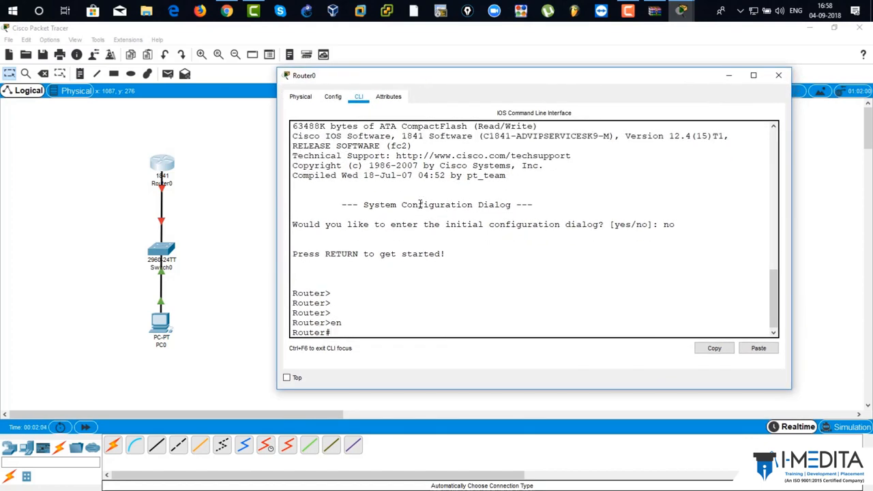
pyautogui.write('conf t')
pyautogui.write('hostname')
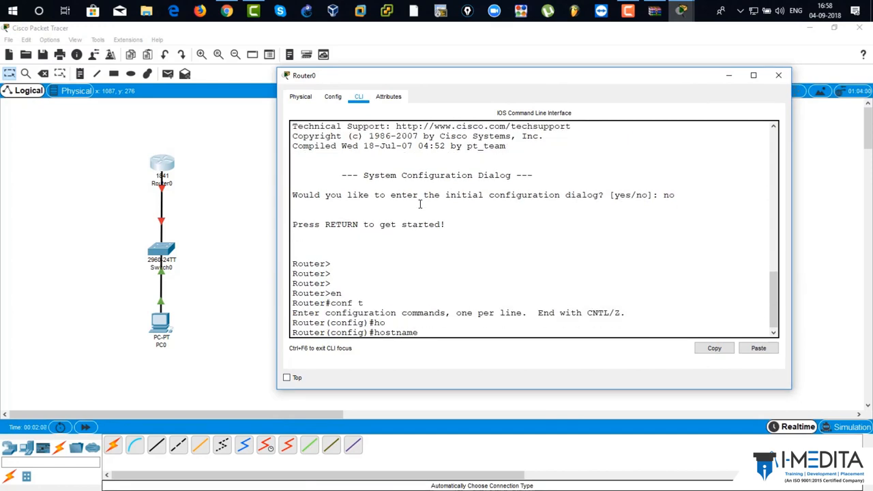
pyautogui.write('R1')
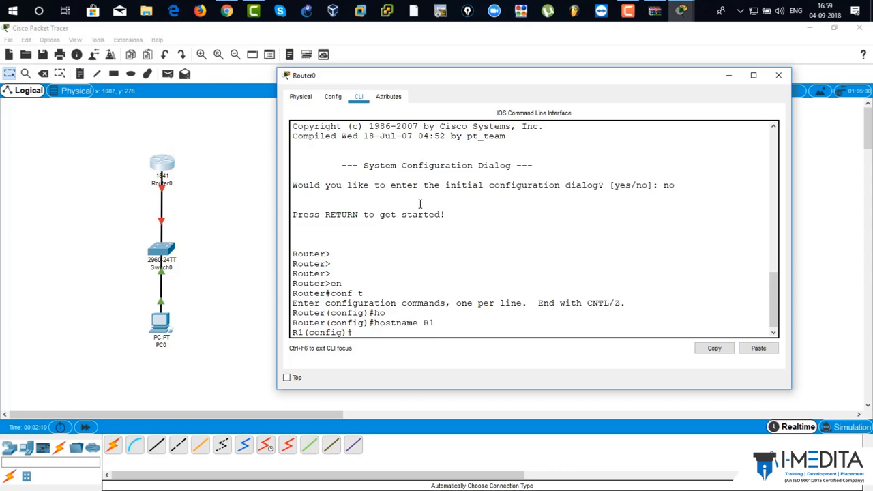
pyautogui.write('do sh ip int br')
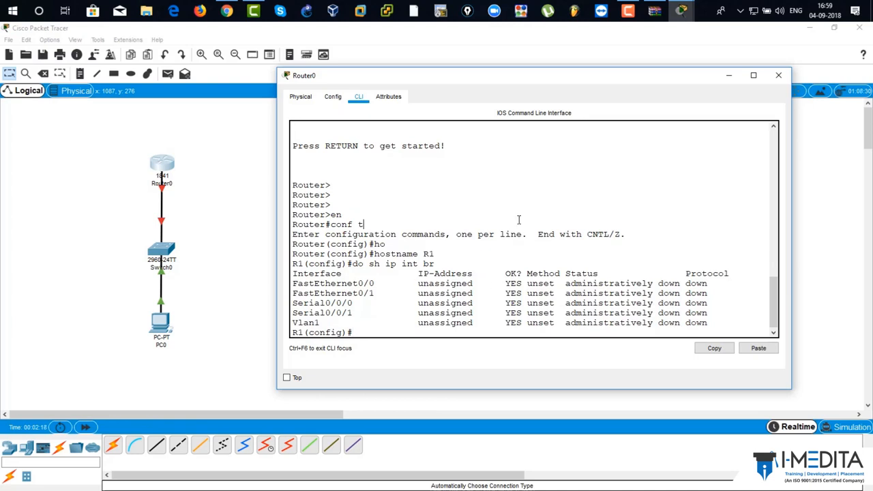
# Step: Assign 192.168.1.1 with mask 255.255.255.0 to interface fa0/0 and show the interface summary
pyautogui.write('interface fa0')
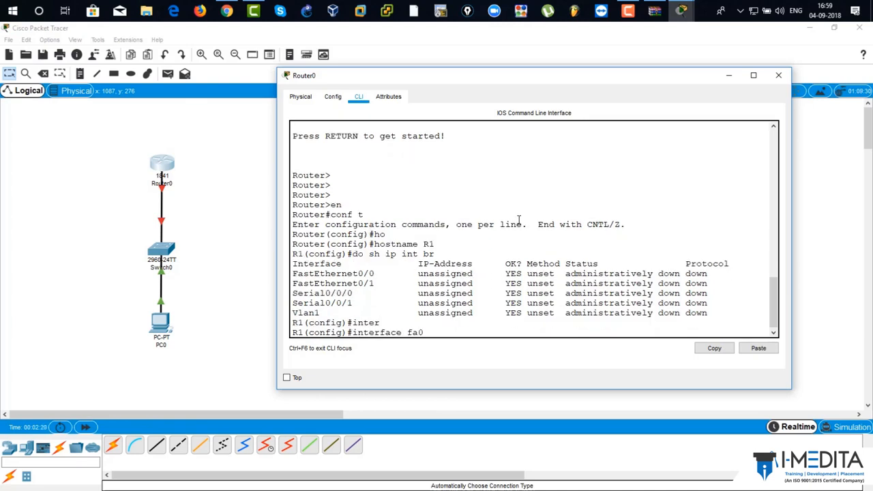
pyautogui.write('ip address')
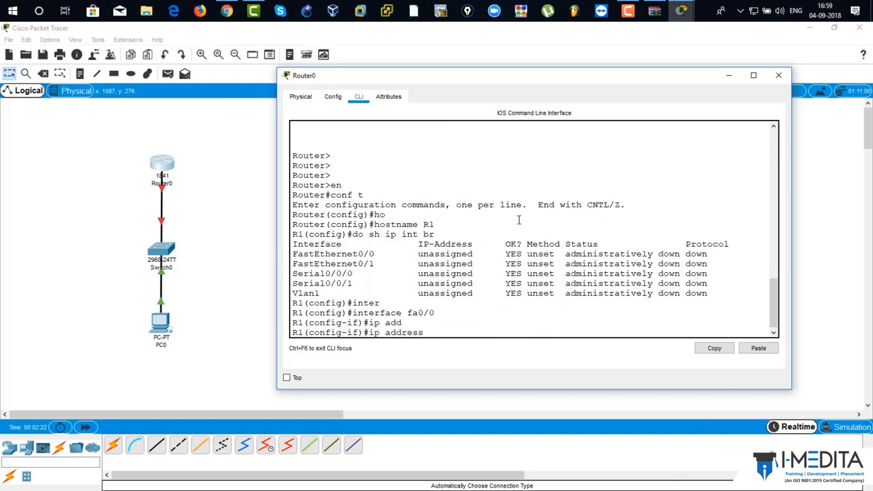
pyautogui.write('192.168.1.1 255.255.255.0')
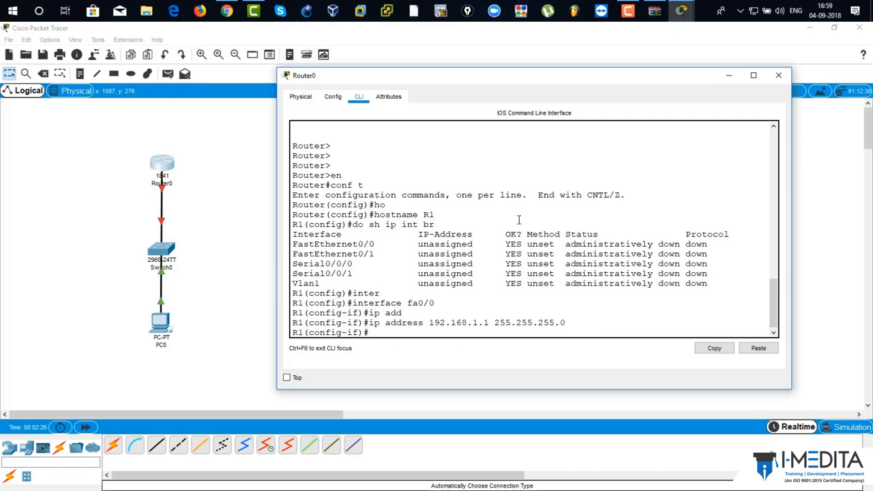
pyautogui.write('do sh ip')
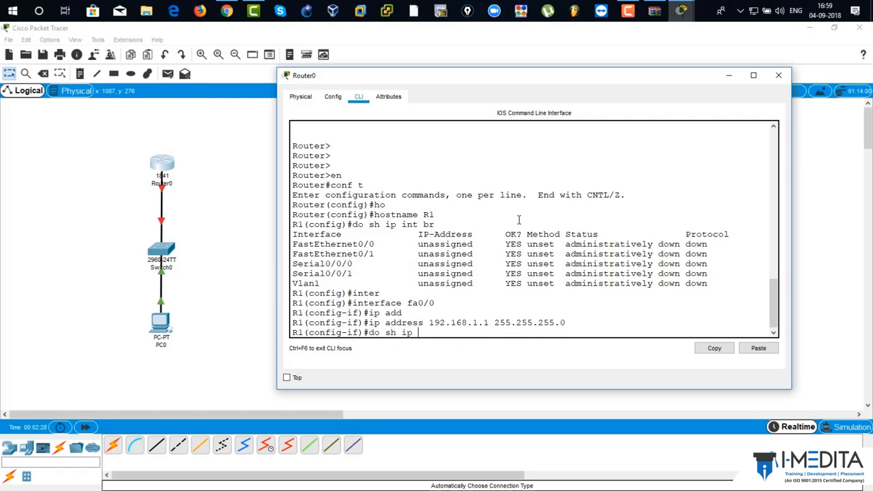
pyautogui.press('enter')
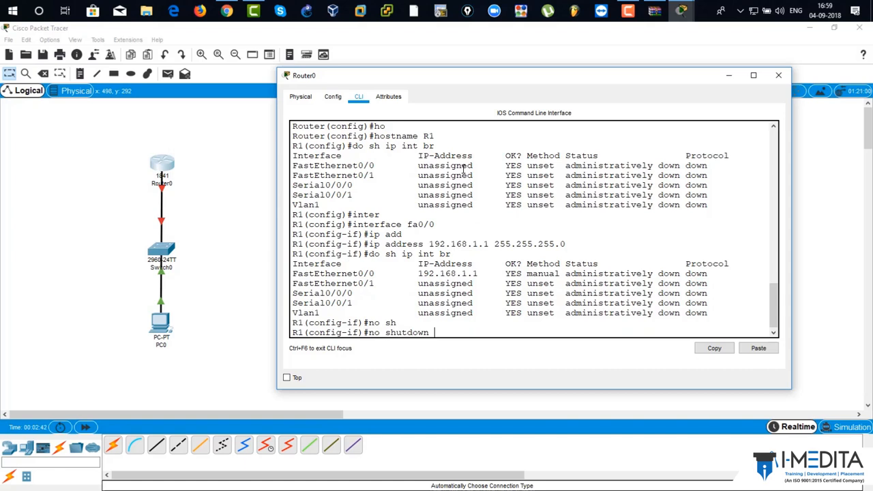
# Step: Bring FastEthernet0/0 out of shutdown and re-check the interface summary with do show ip int br
pyautogui.press('enter')
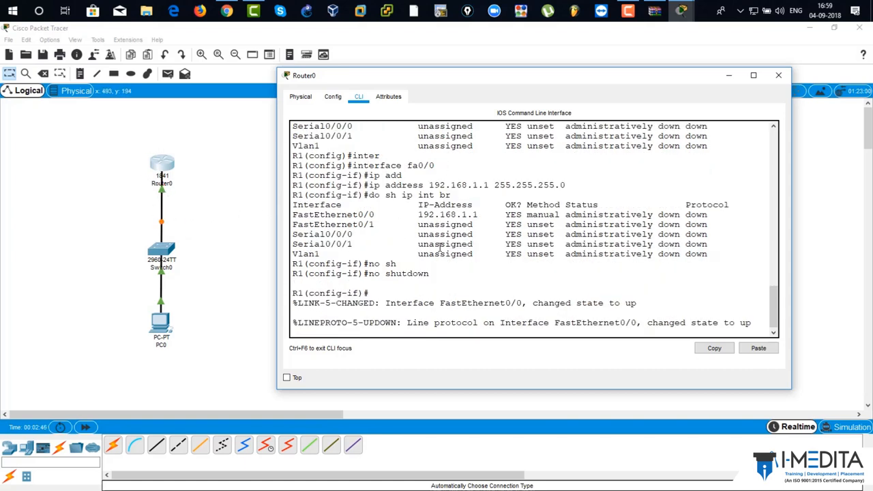
pyautogui.doubleClick(607, 214)
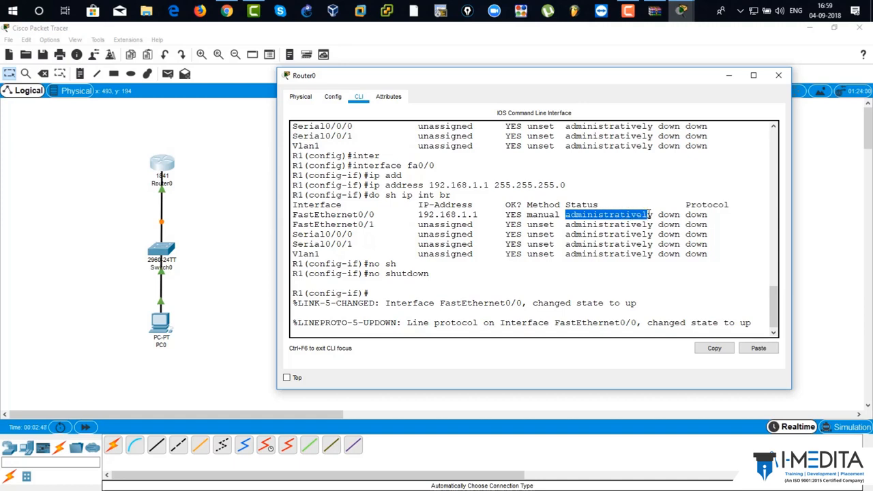
pyautogui.press('enter')
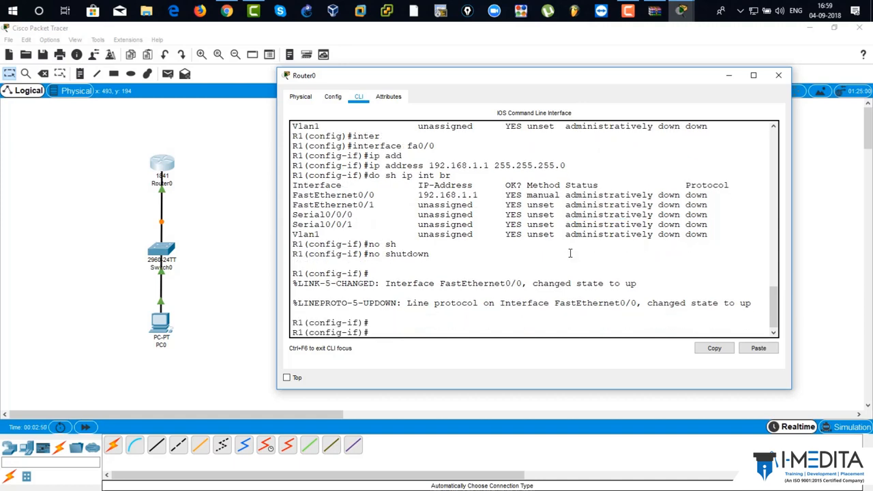
pyautogui.write('do show ip')
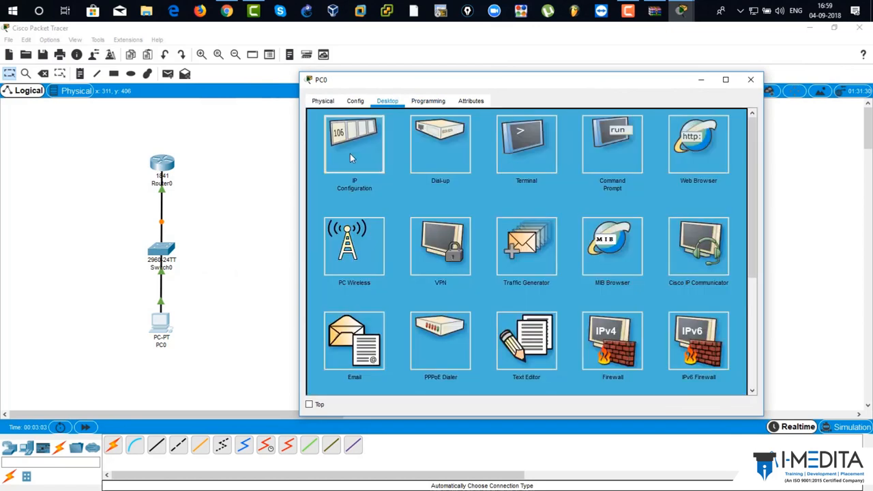
# Step: Enter IP 192.168.1.2, mask 255.255.255.0 and gateway 192.168.1.1 in PC0's IP Configuration
pyautogui.click(353, 143)
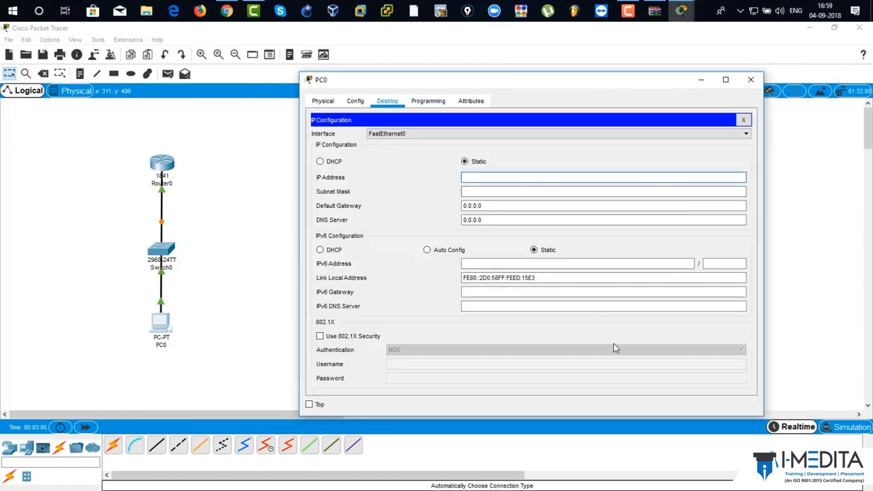
pyautogui.write('192.168.1.2')
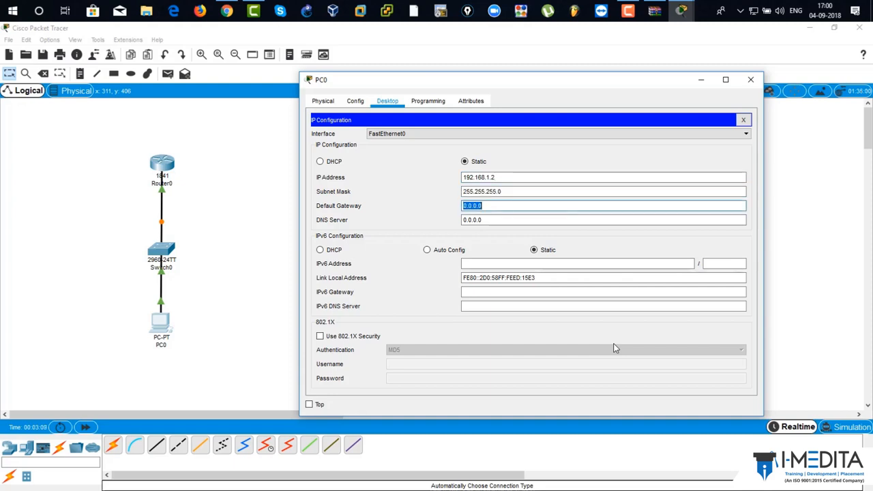
pyautogui.write('192.168.1.1')
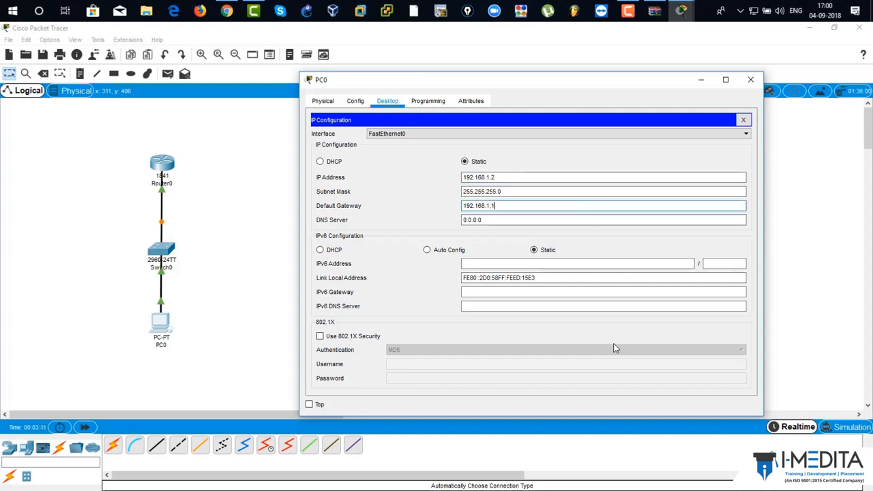
pyautogui.click(387, 101)
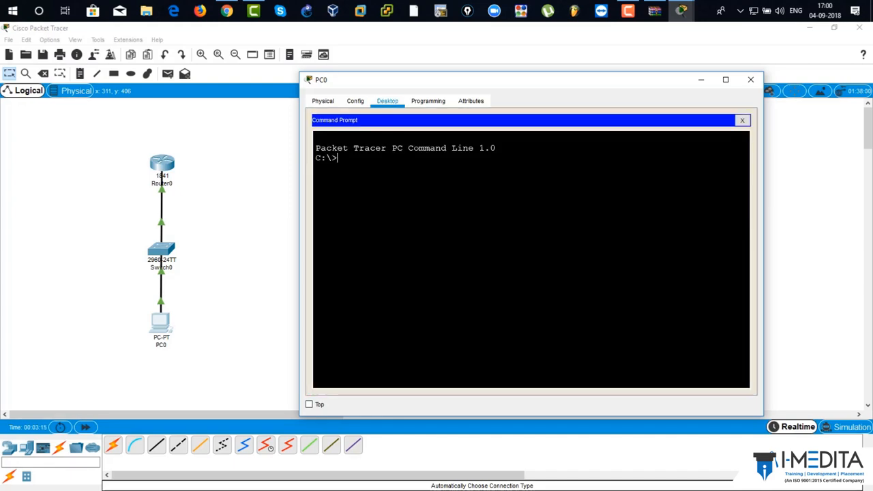
# Step: Run ipconfig in PC0's command prompt, then ping 192.168.1.1
pyautogui.write('ipconfig')
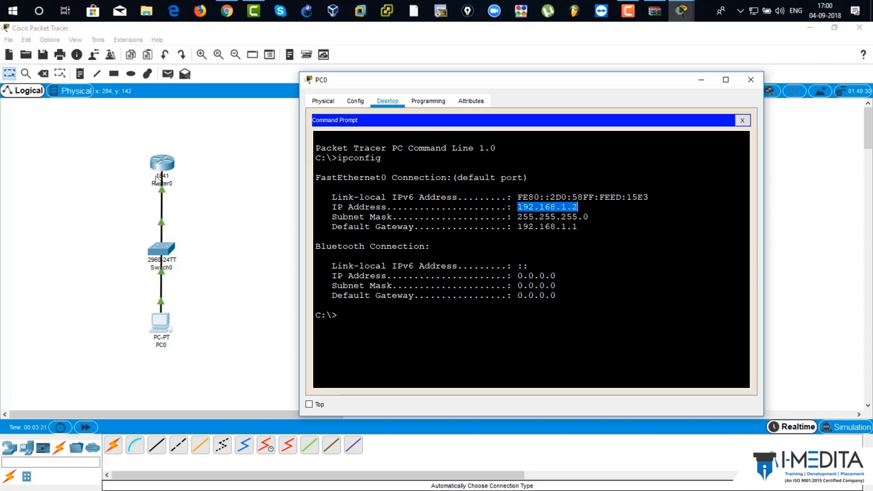
pyautogui.write('ping')
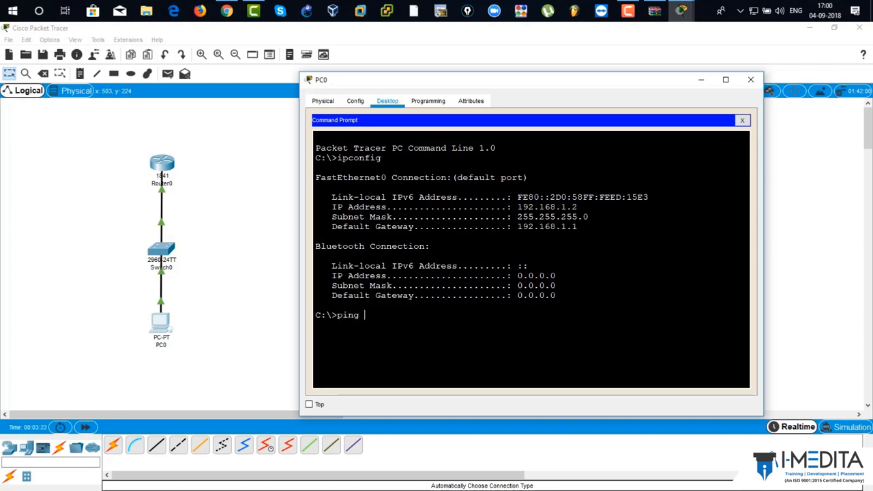
pyautogui.write('192.168.1.1')
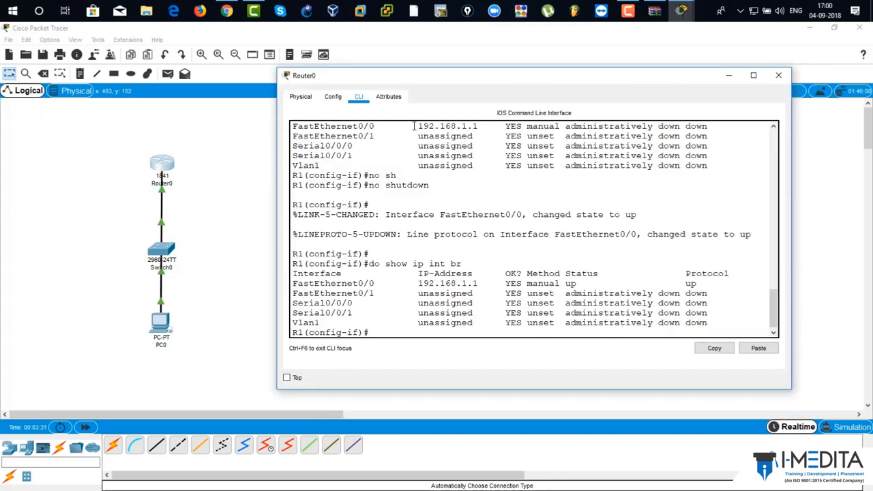
# Step: From R1's CLI, run do ping 192.168.1.2 to reach PC0
pyautogui.moveTo(303, 75); pyautogui.dragTo(363, 42)
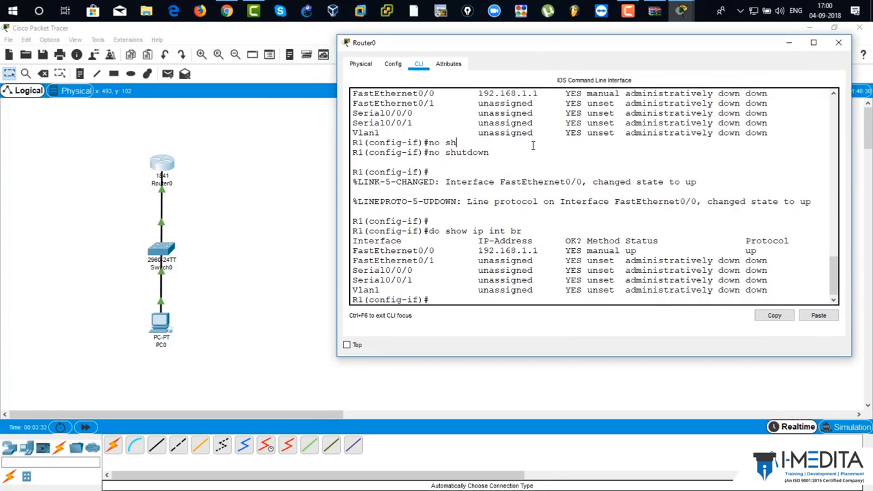
pyautogui.write('do')
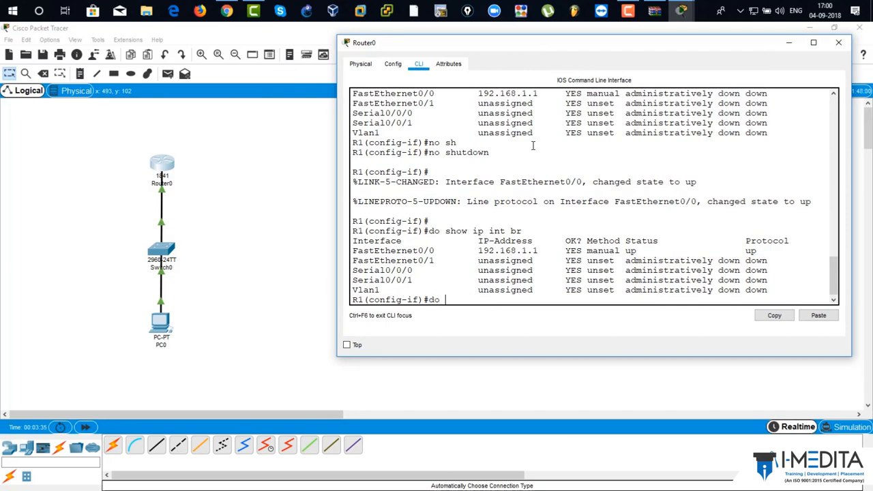
pyautogui.write('ping 192.168.1.2')
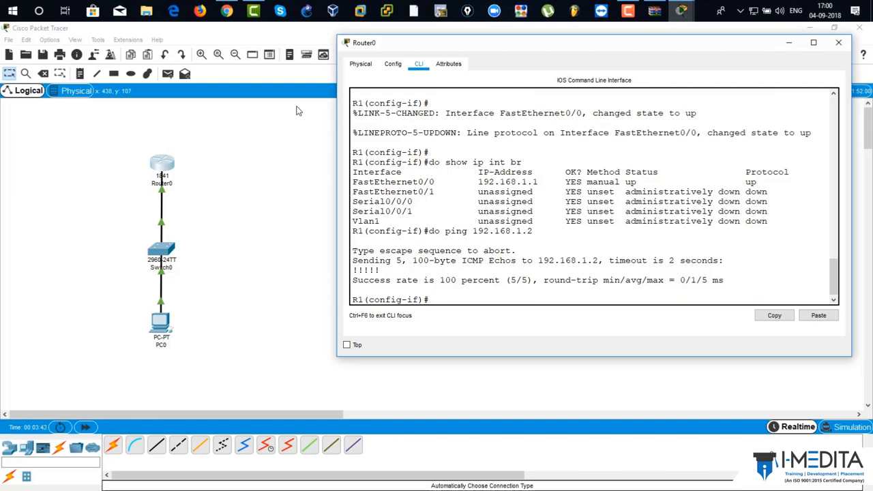
pyautogui.moveTo(687, 19)
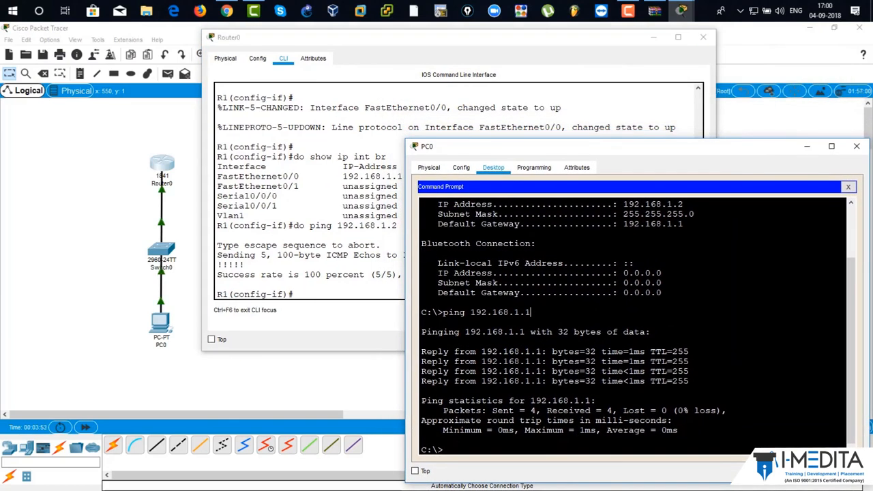
# Step: Run ping 192.168.1.1 -n 100000000 on PC0, shut down Fa0/0, then enter no shutdown
pyautogui.write('ping 192.168.1.1 -n 100000000')
pyautogui.click(310, 293)
pyautogui.write('shutdown')
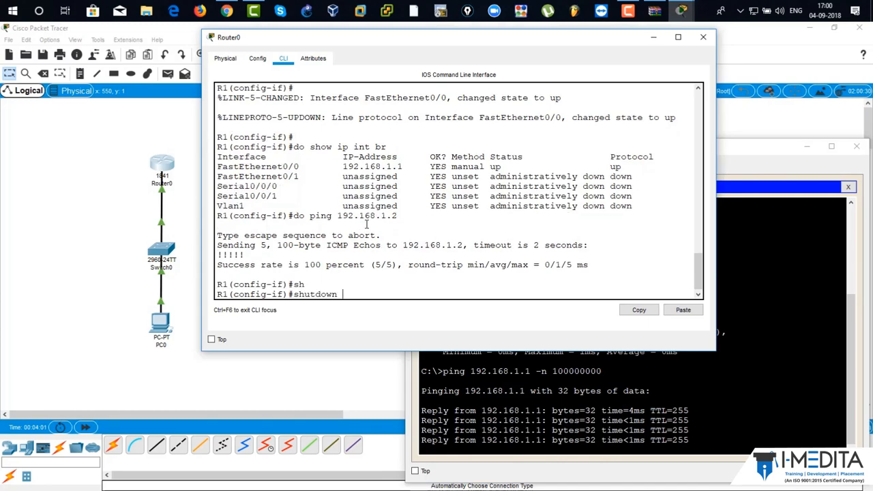
pyautogui.press('enter')
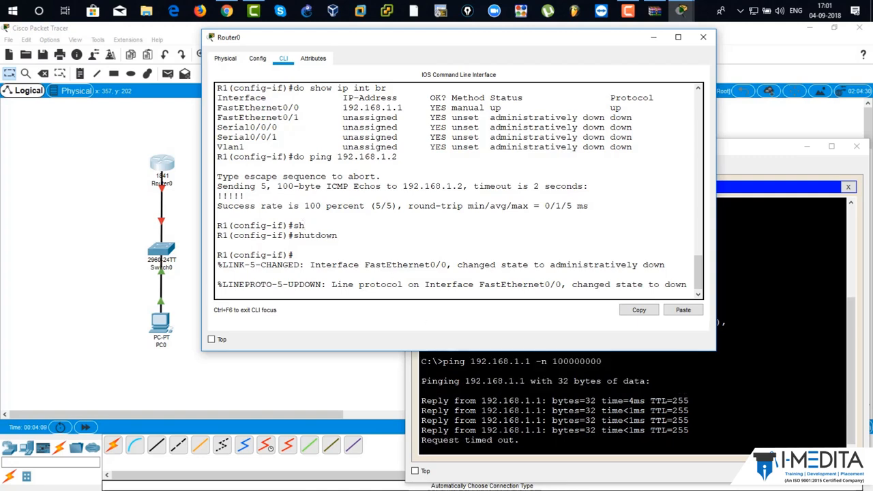
pyautogui.moveTo(408, 255)
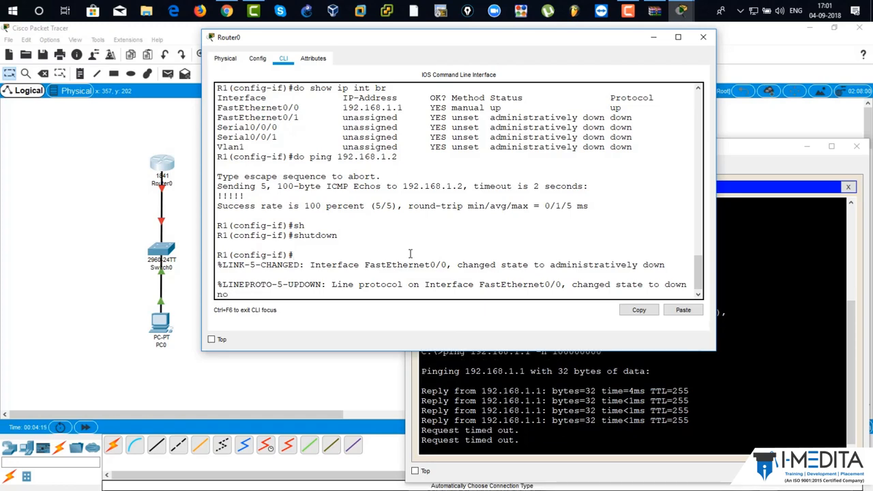
pyautogui.write('no shutdown')
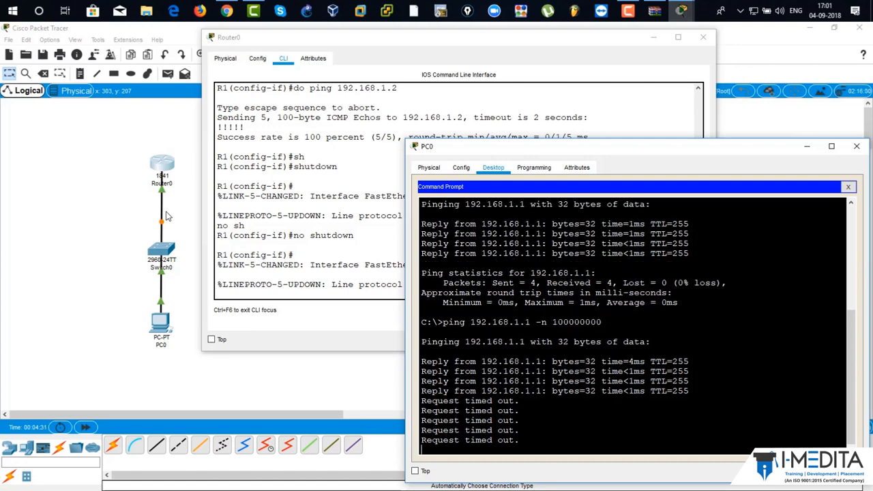
pyautogui.moveTo(295, 239)
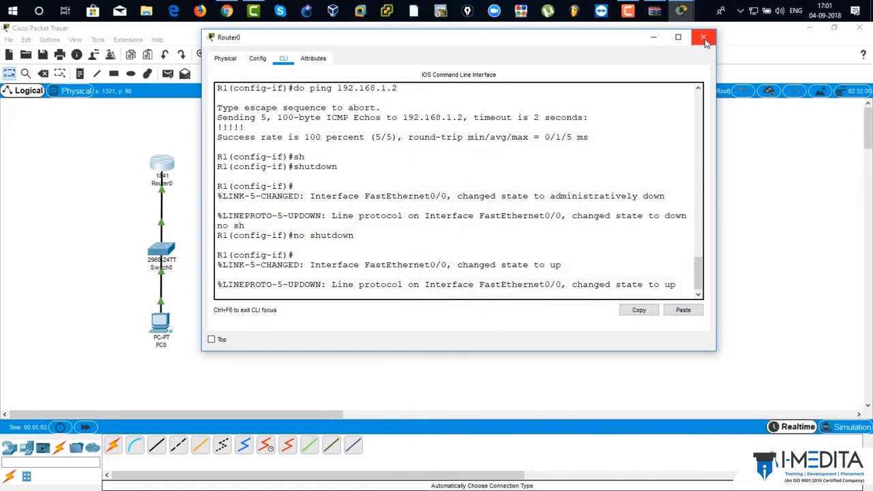
# Step: Close Router0's window and quit Packet Tracer, choosing No to saving
pyautogui.click(703, 37)
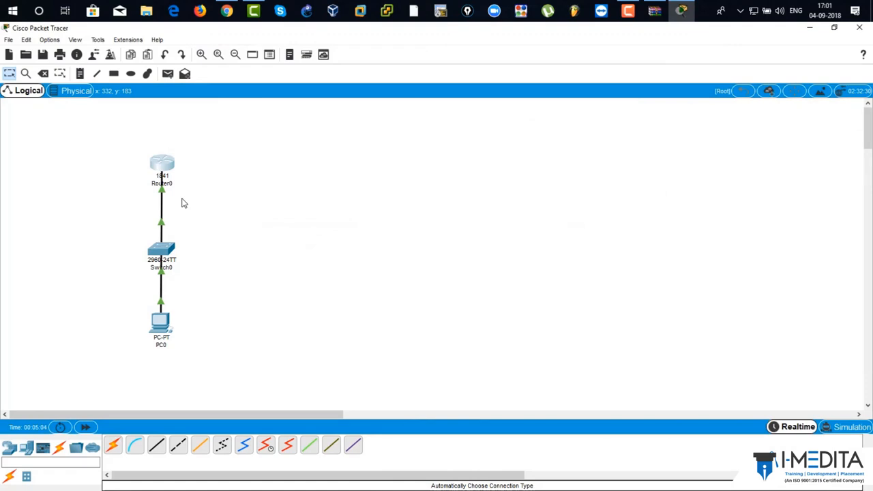
pyautogui.moveTo(283, 191)
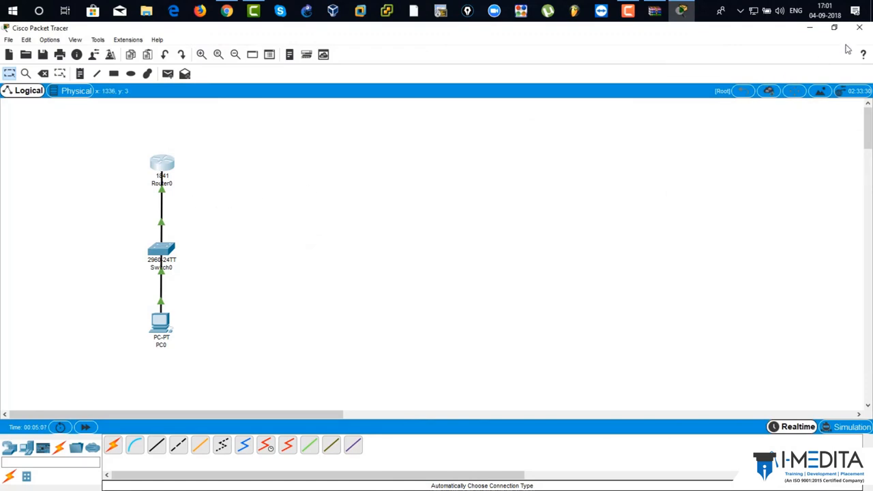
pyautogui.click(859, 27)
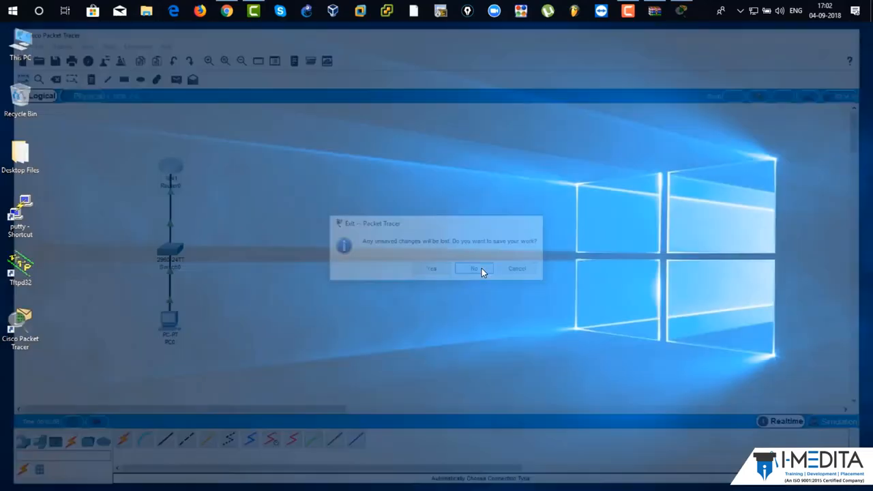
pyautogui.click(476, 268)
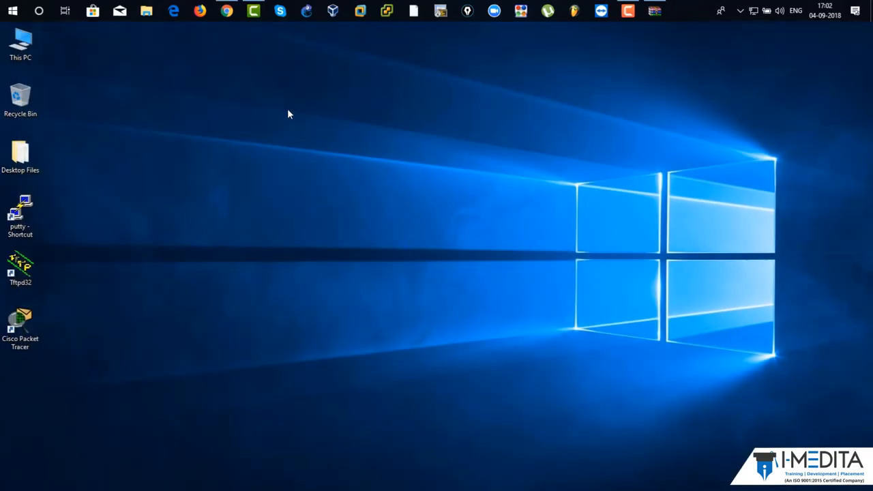